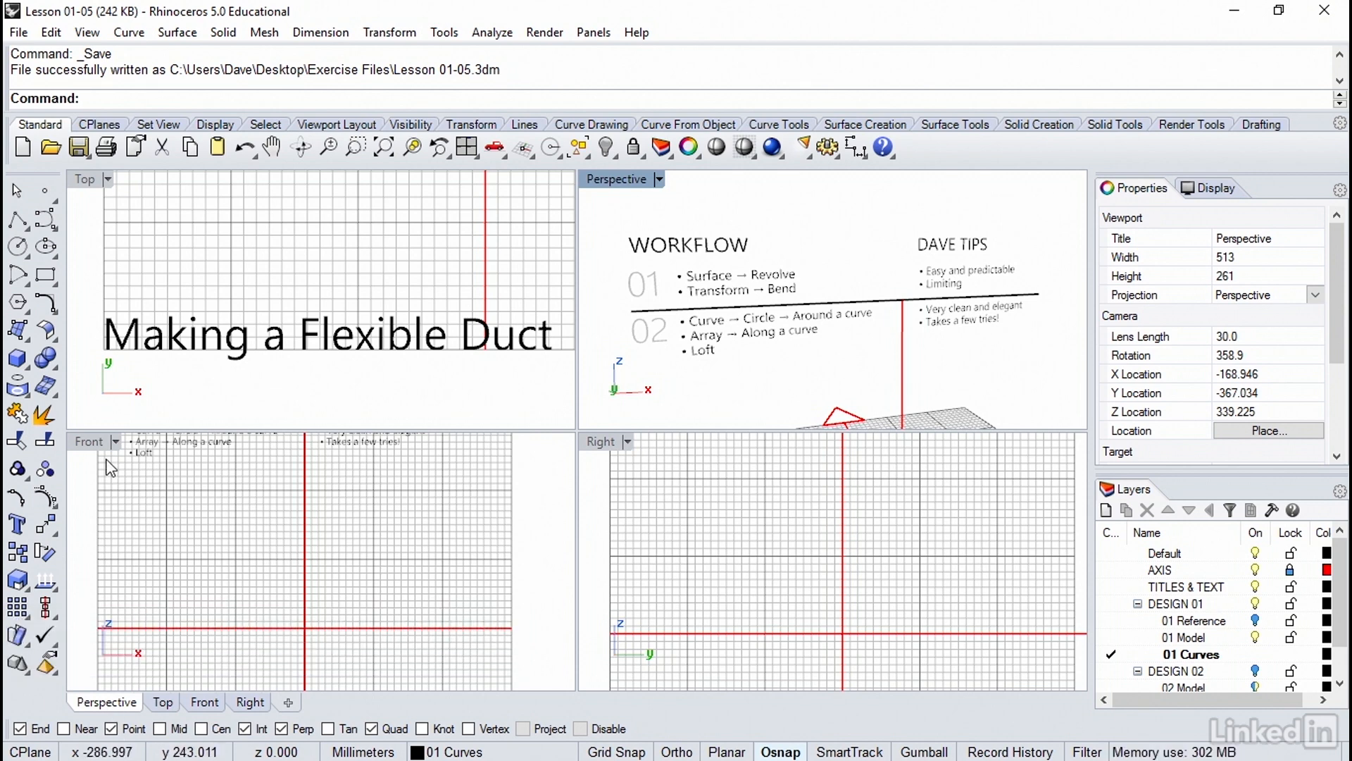
Step: Activate and maximize the Front viewport
click(88, 441)
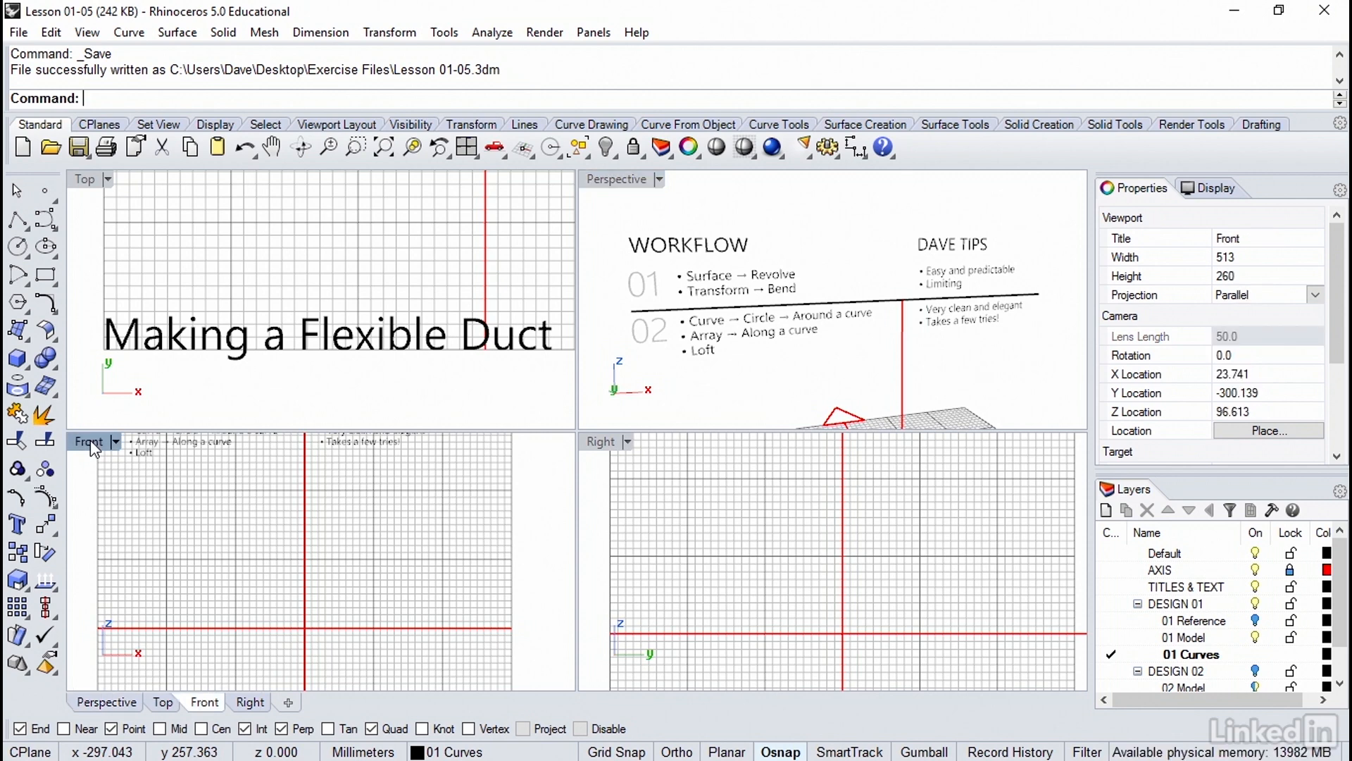
double_click(89, 440)
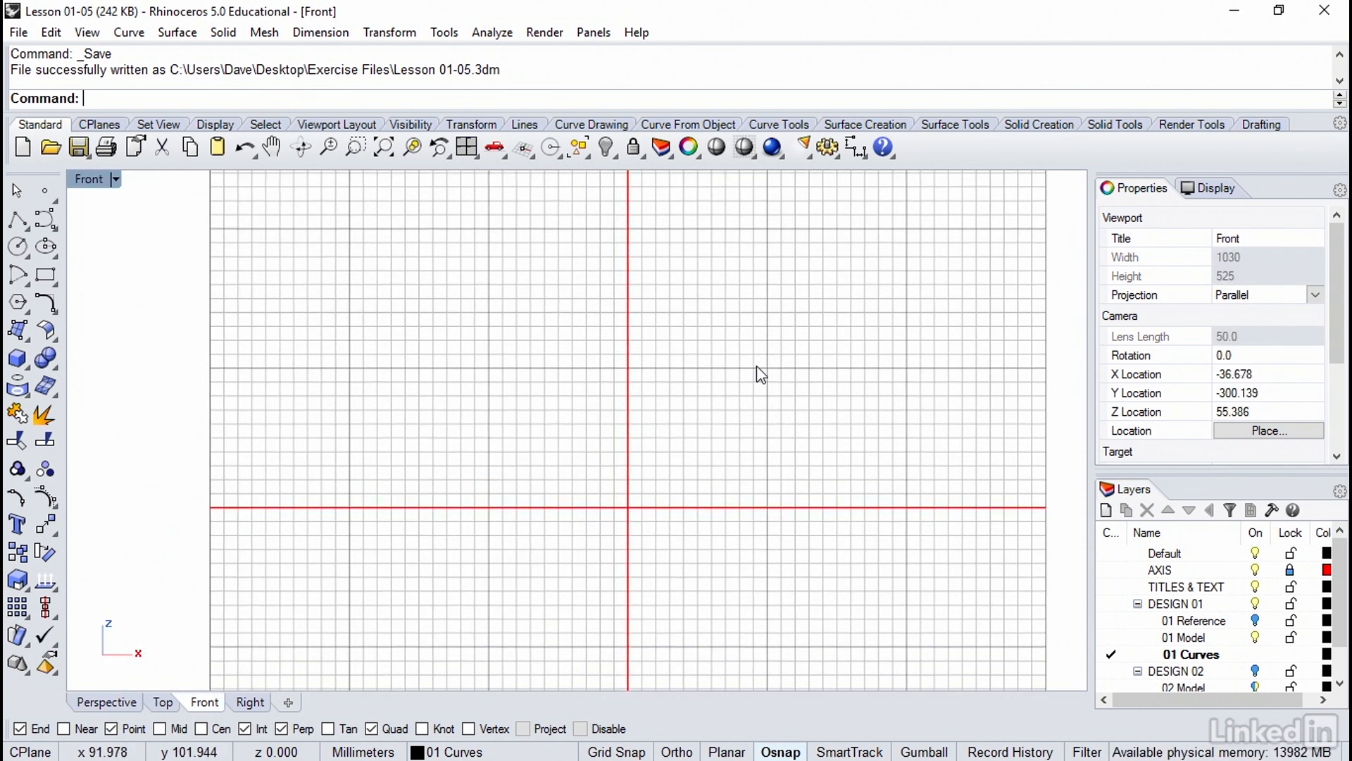
mouse_move(672, 591)
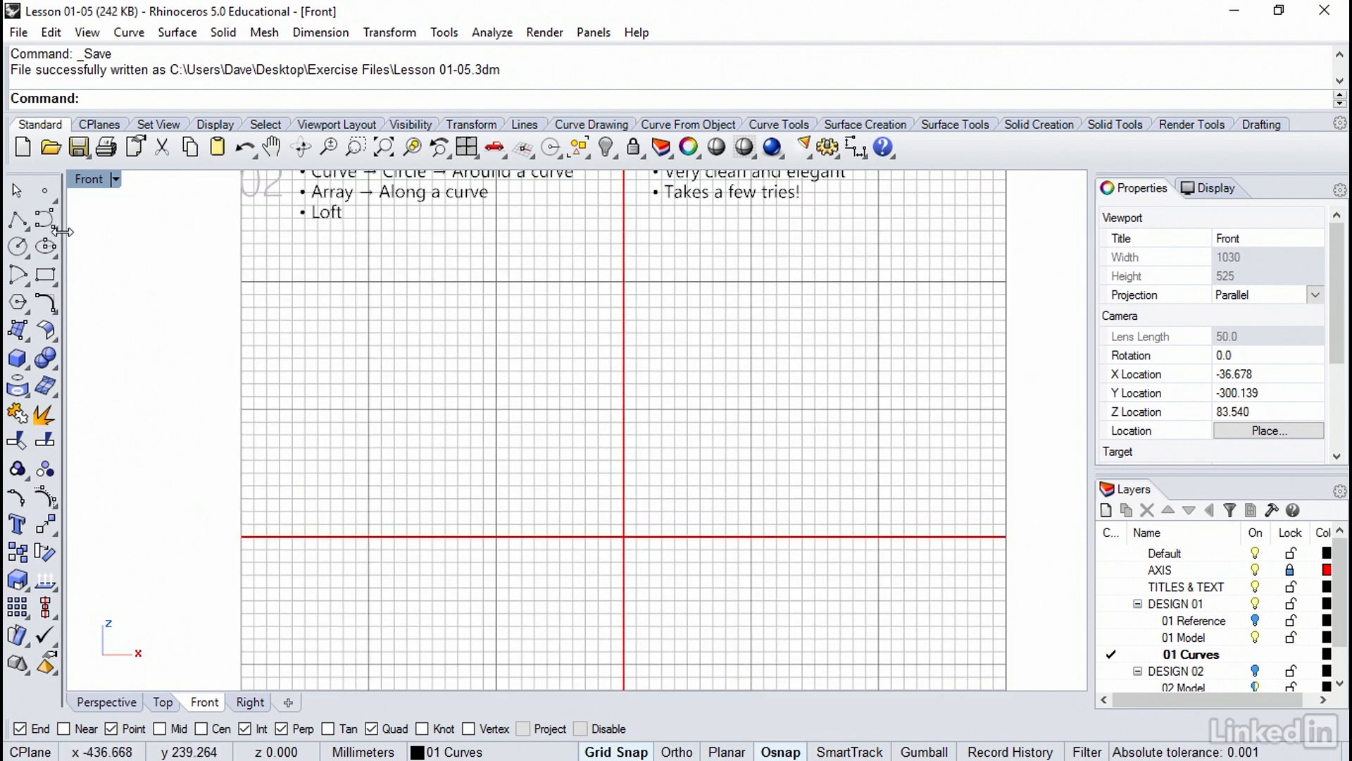
mouse_move(17, 219)
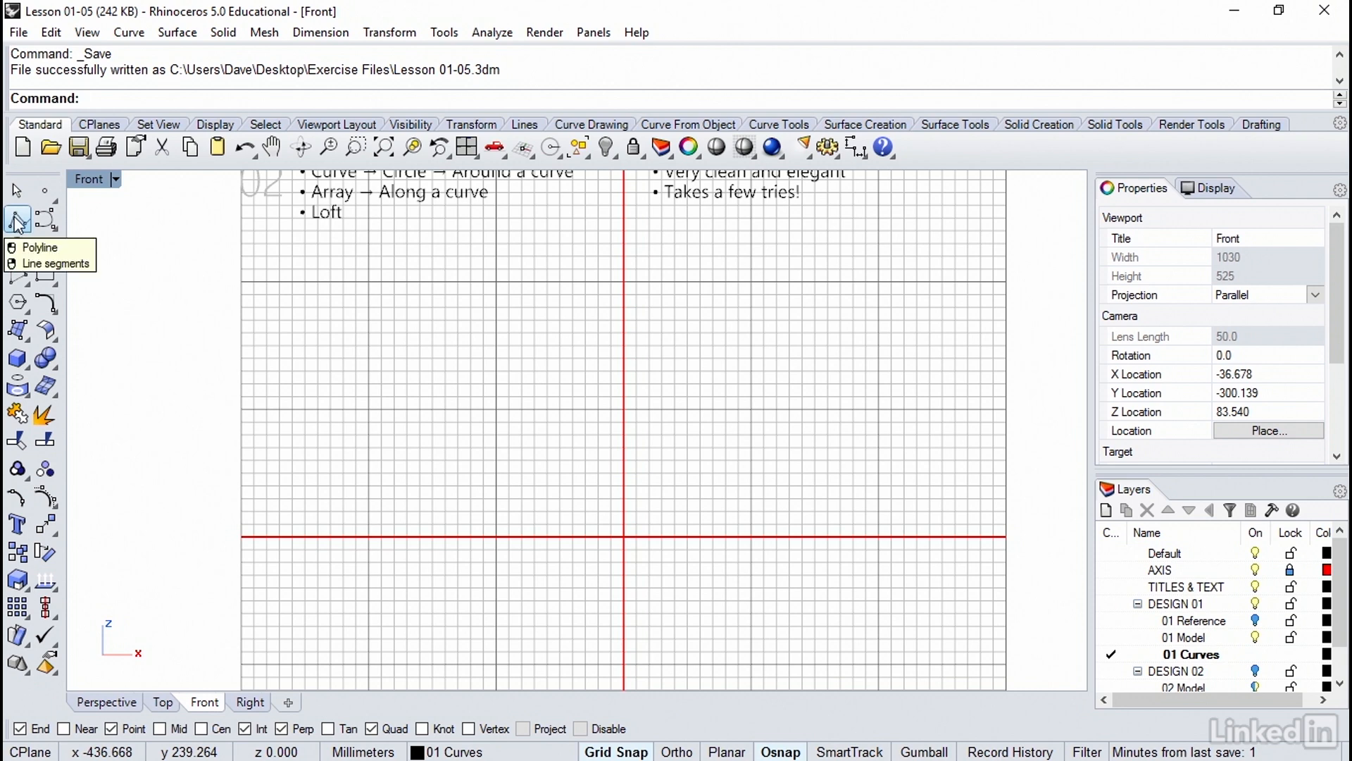
Step: Start a polyline on the ground axis and place its first zigzag points upward
click(16, 221)
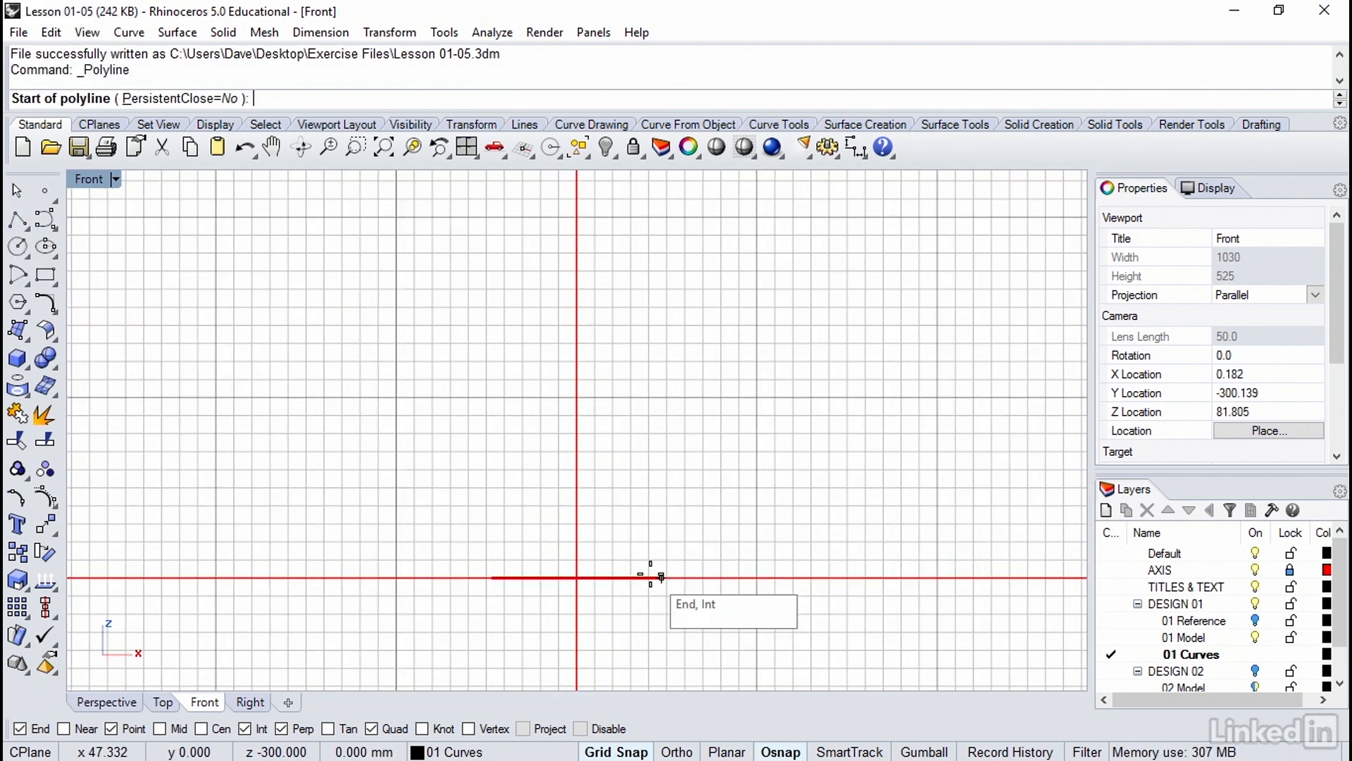
click(650, 576)
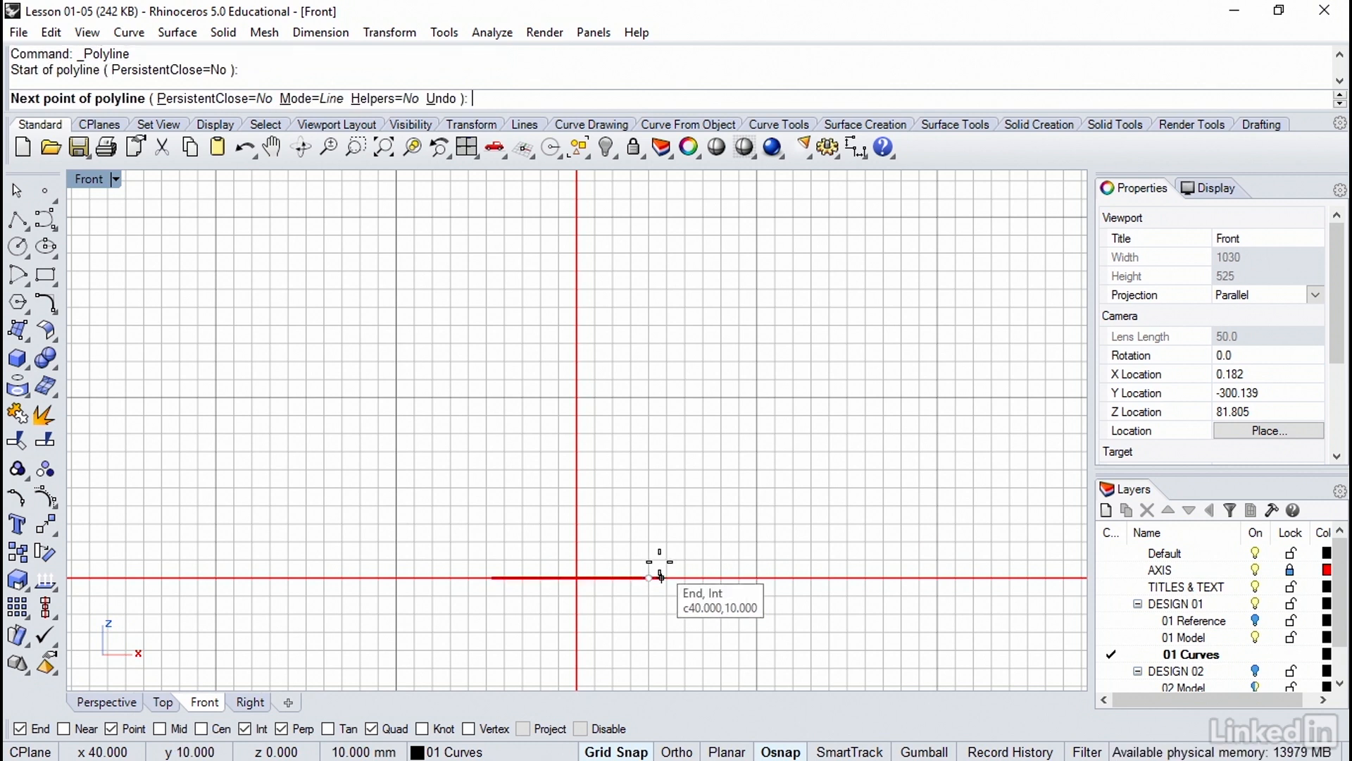
click(649, 576)
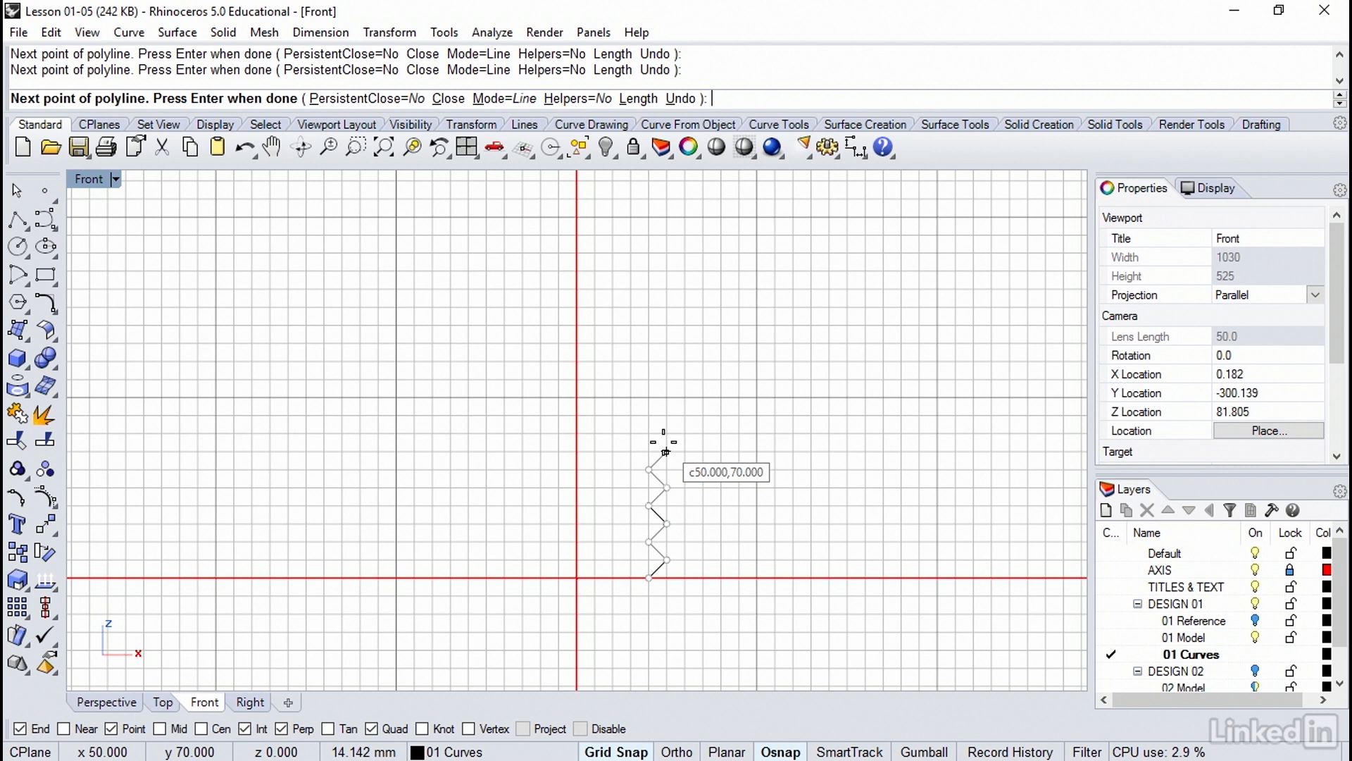
mouse_move(649, 401)
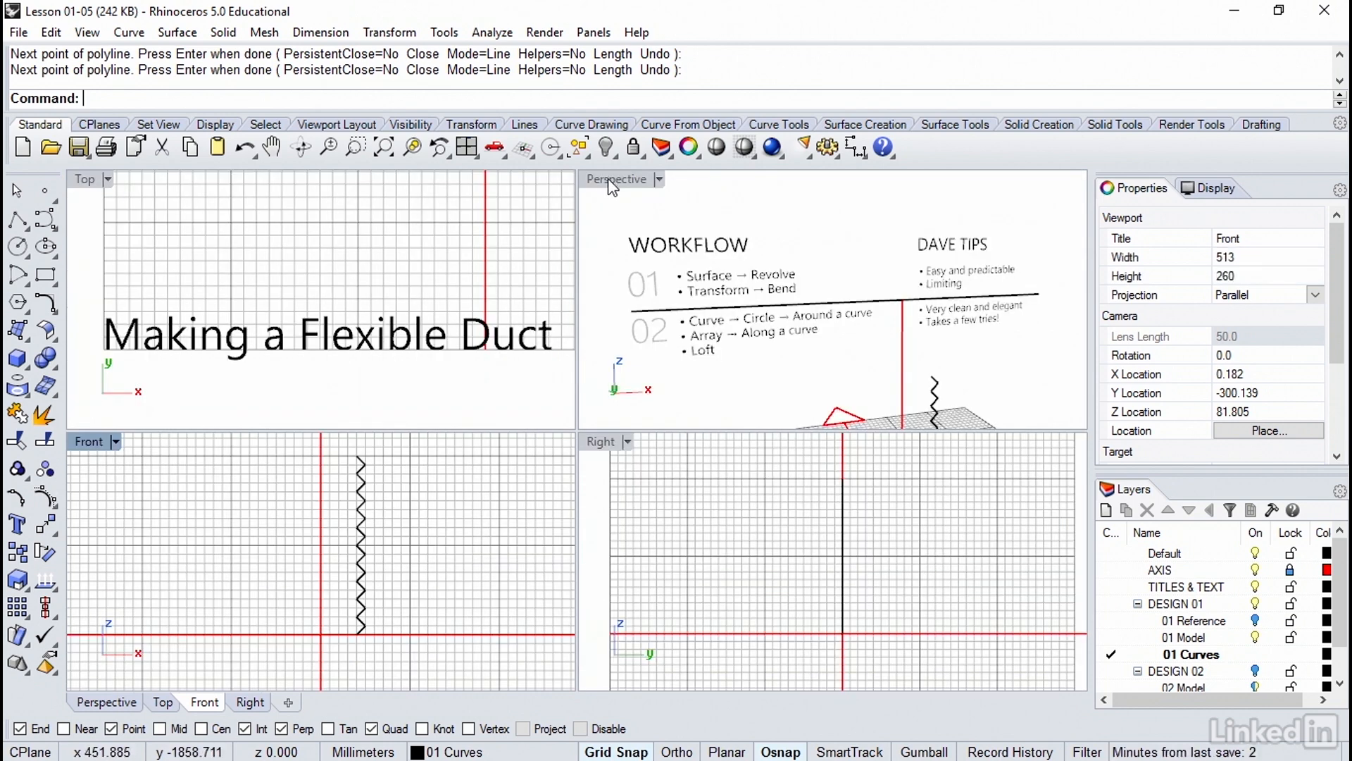
Step: Maximize the Perspective viewport and open the Curve menu
double_click(614, 178)
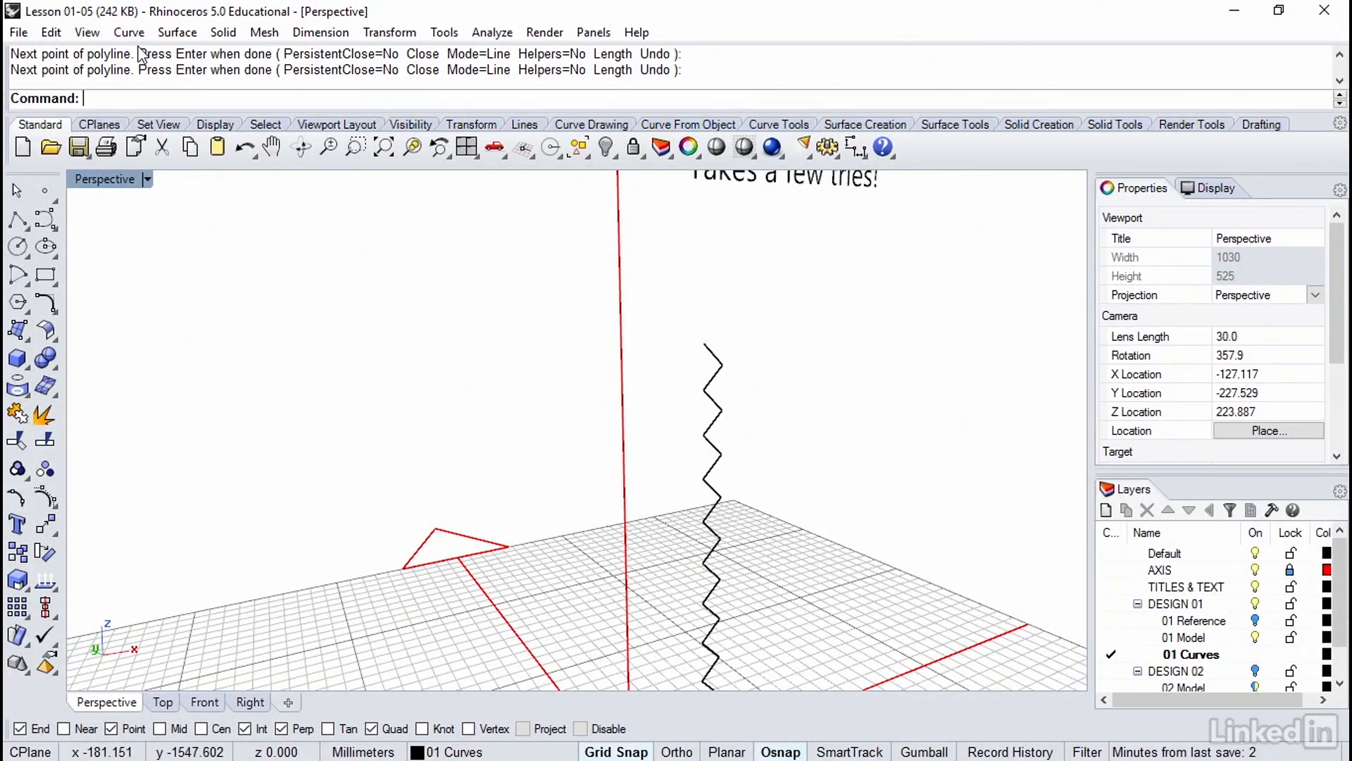
click(128, 32)
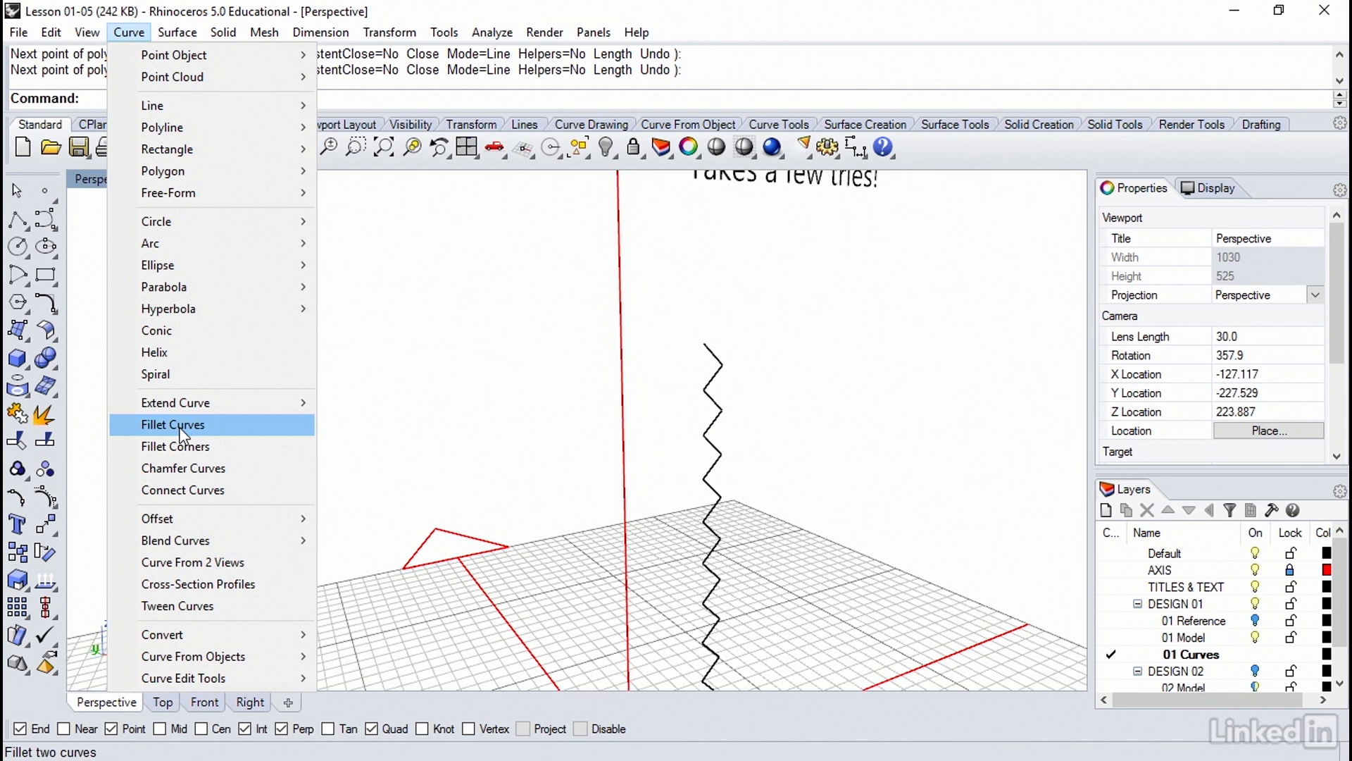
mouse_move(175, 446)
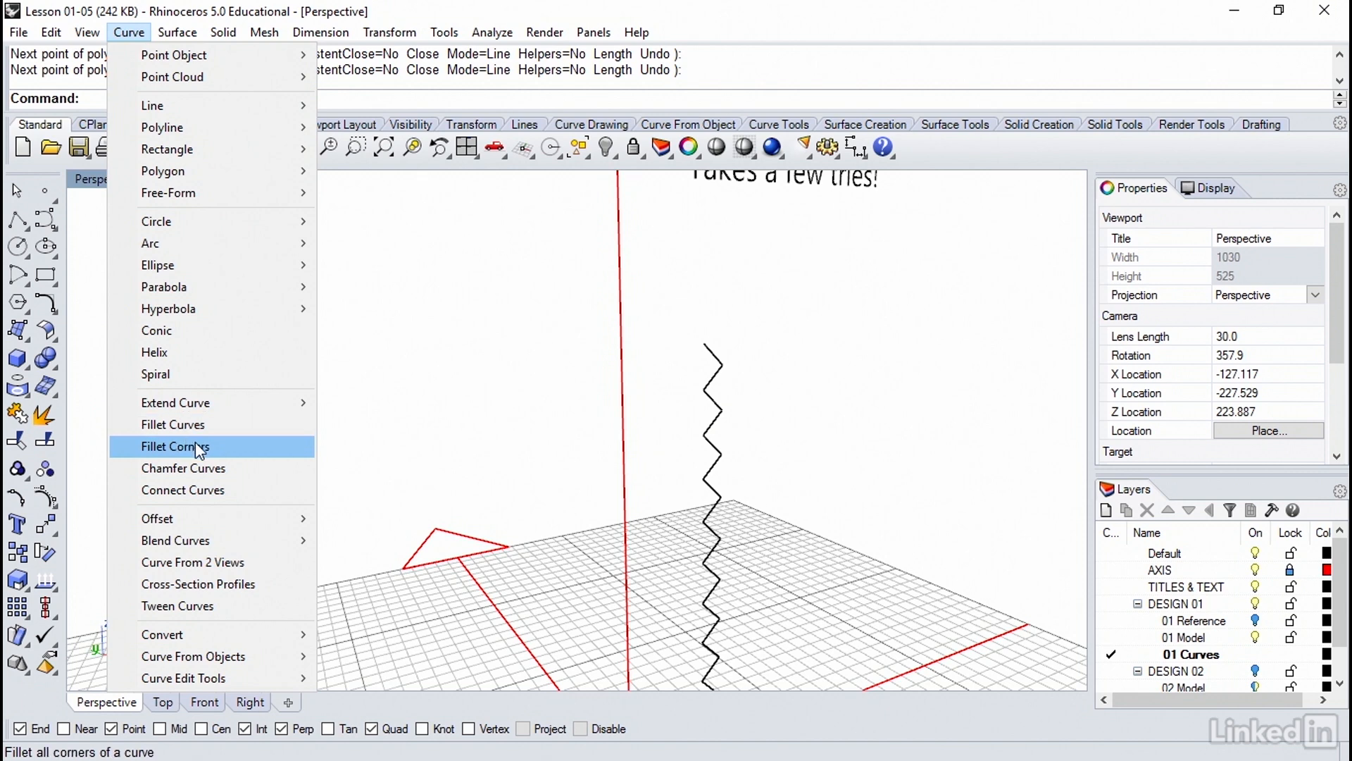
Step: Fillet all corners of the zigzag polyline with radius 5
click(176, 446)
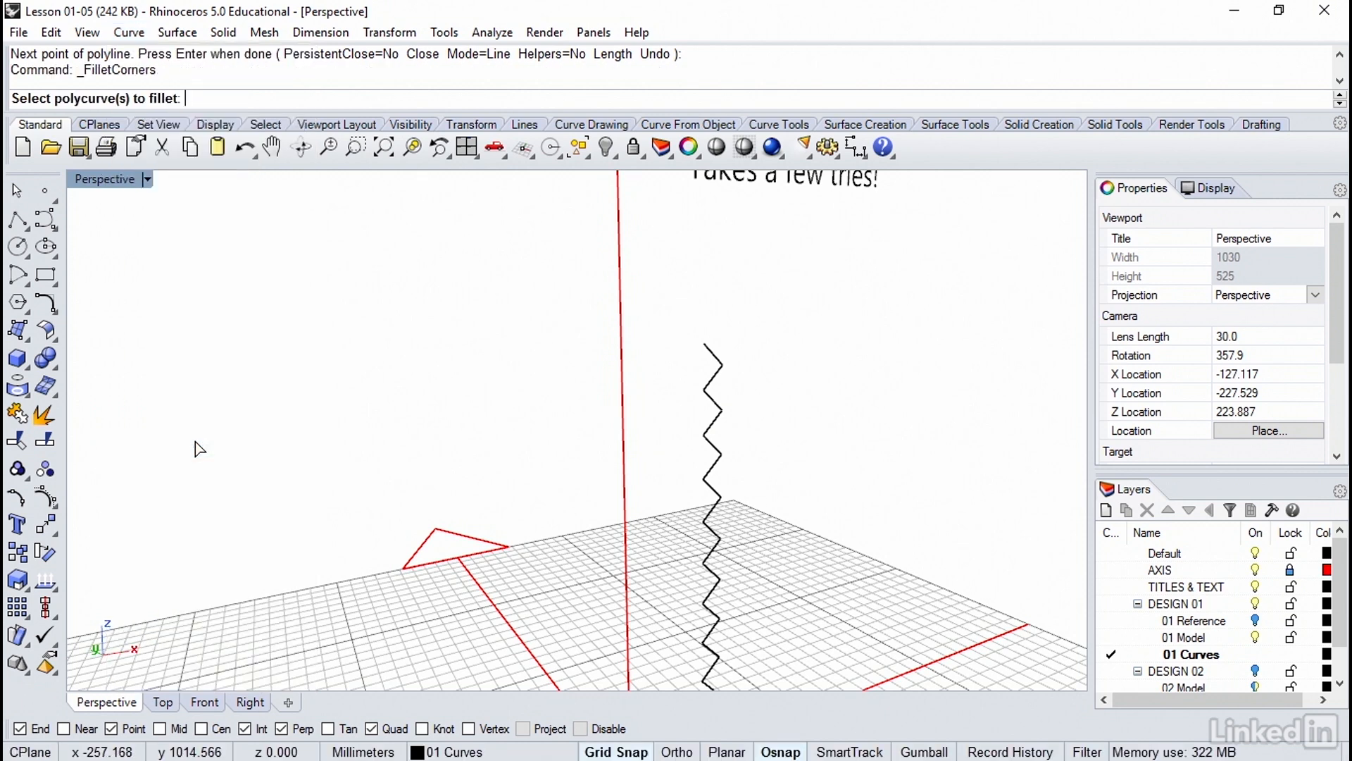
click(711, 396)
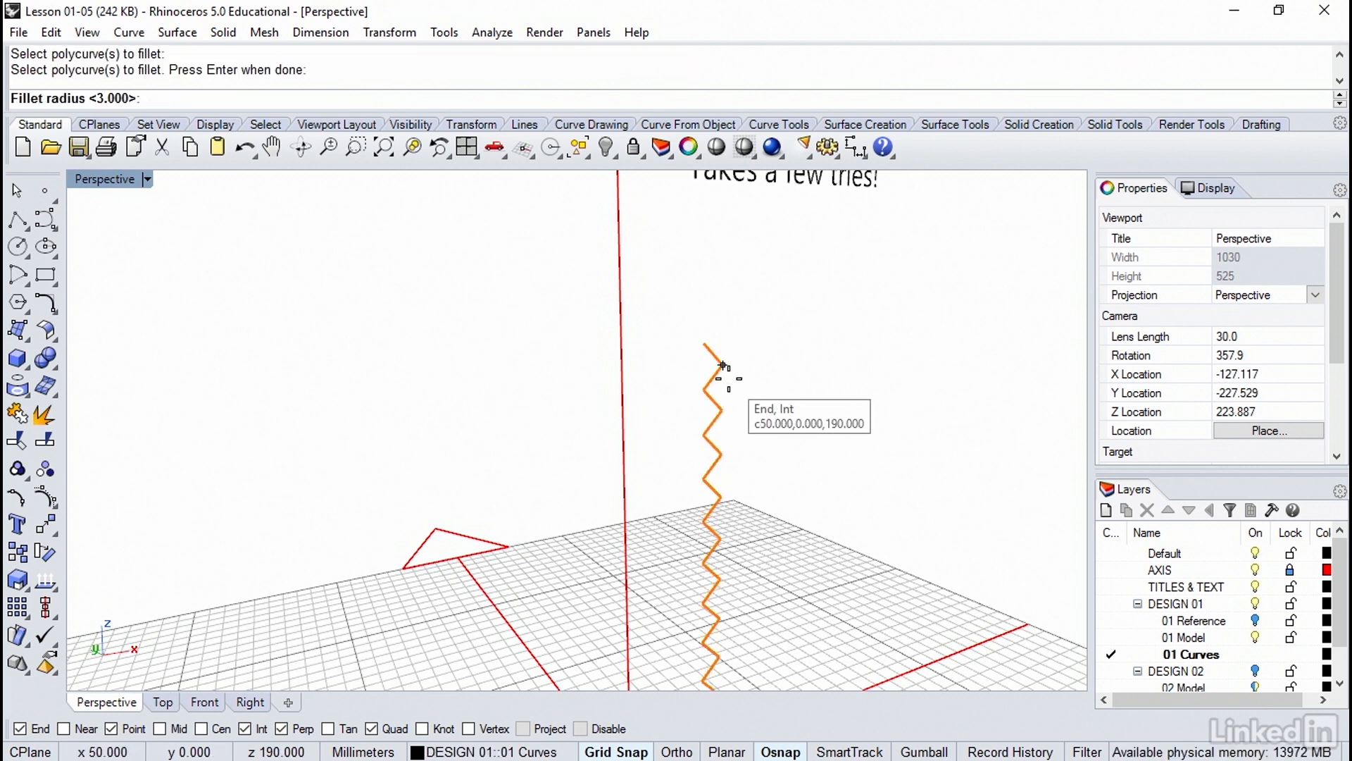
text(5)
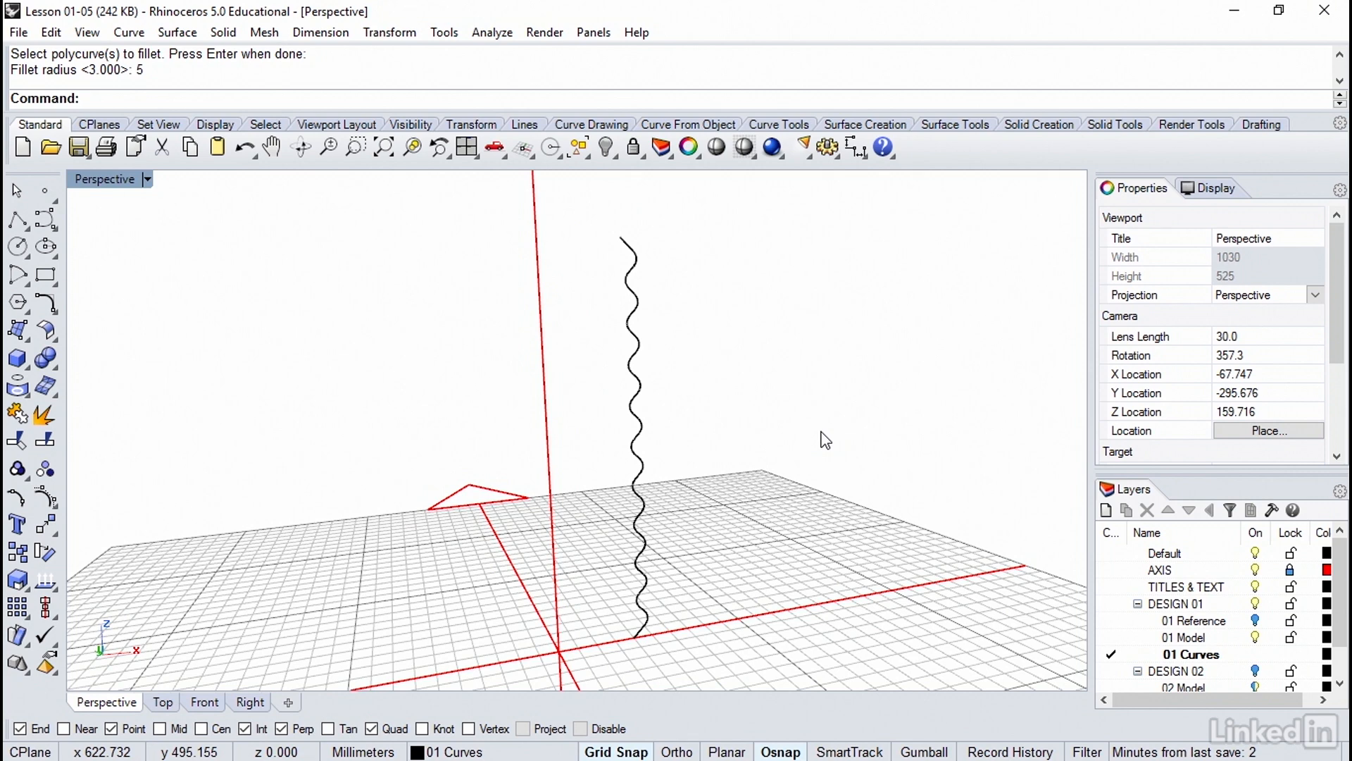
mouse_move(193, 64)
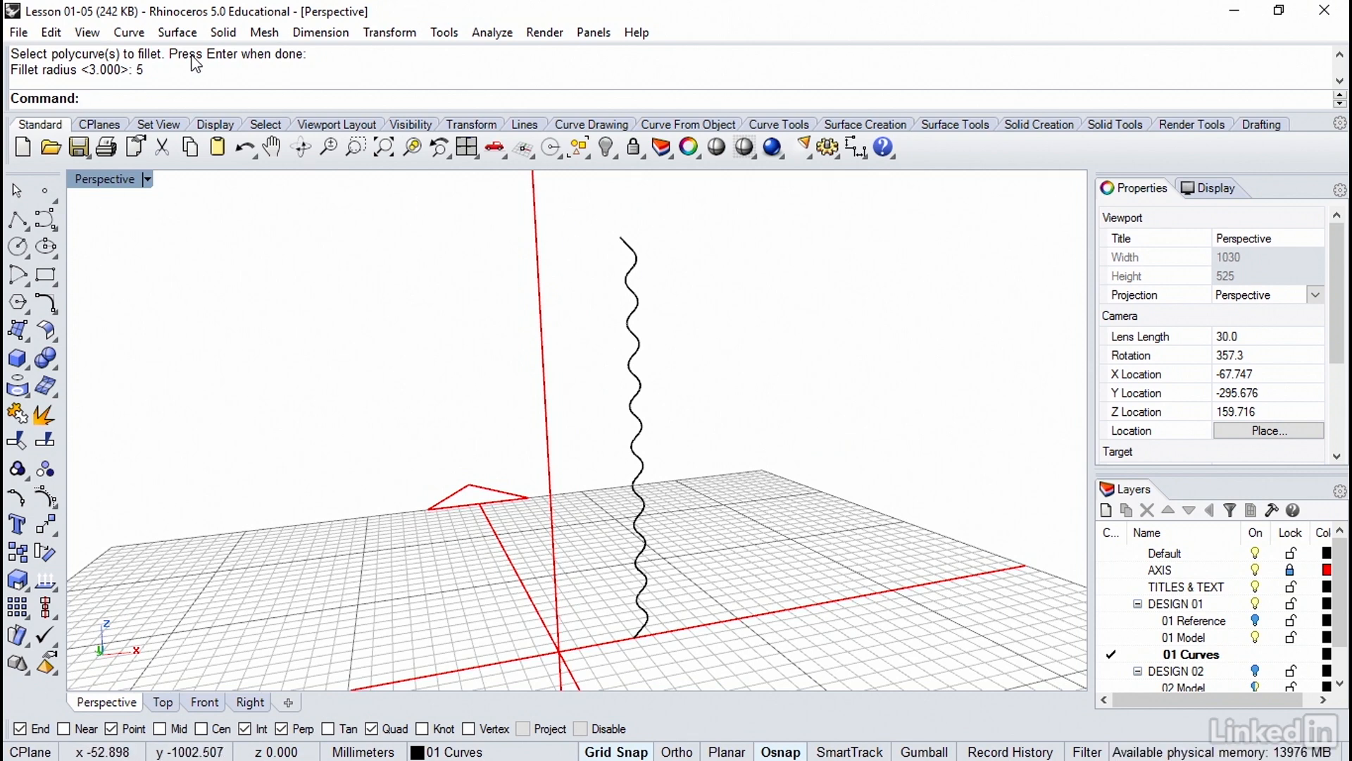
Step: Revolve the wavy curve about a vertical axis from the origin
click(177, 32)
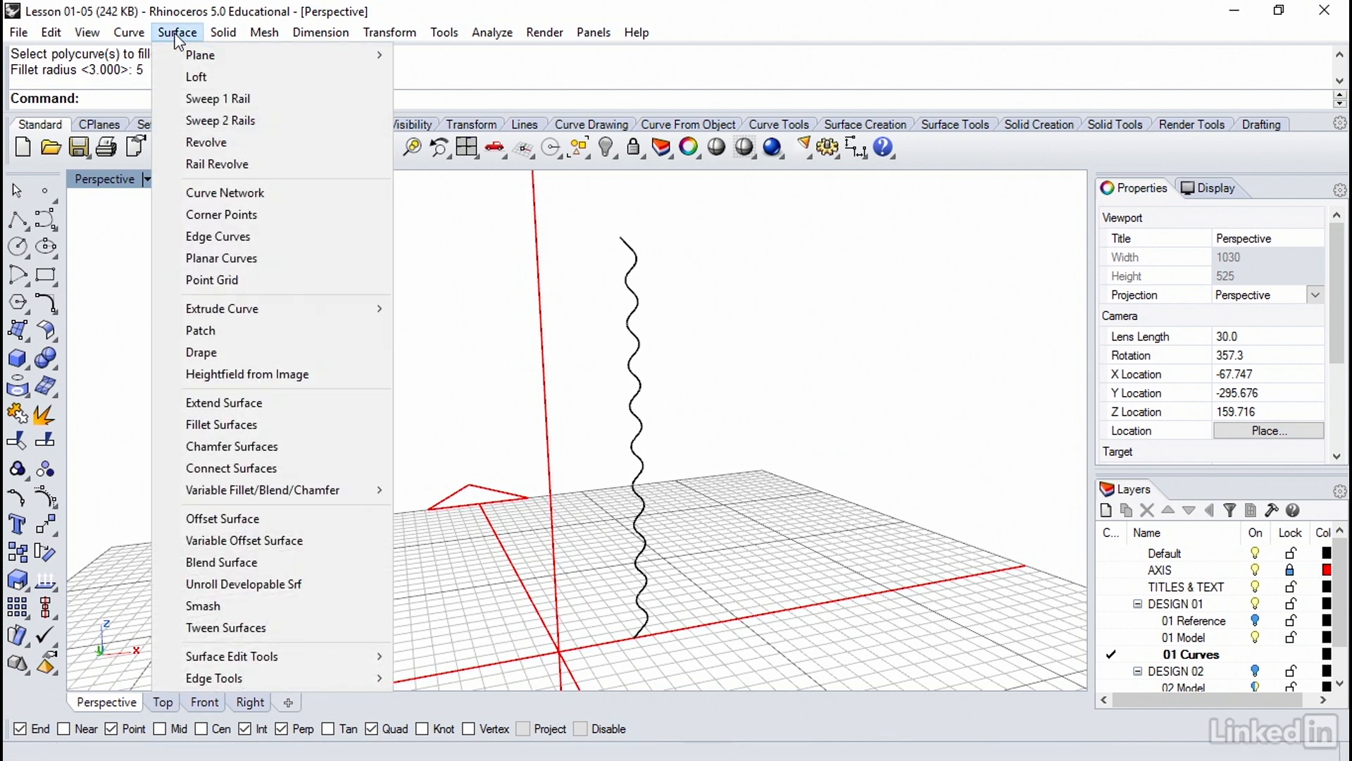
click(207, 143)
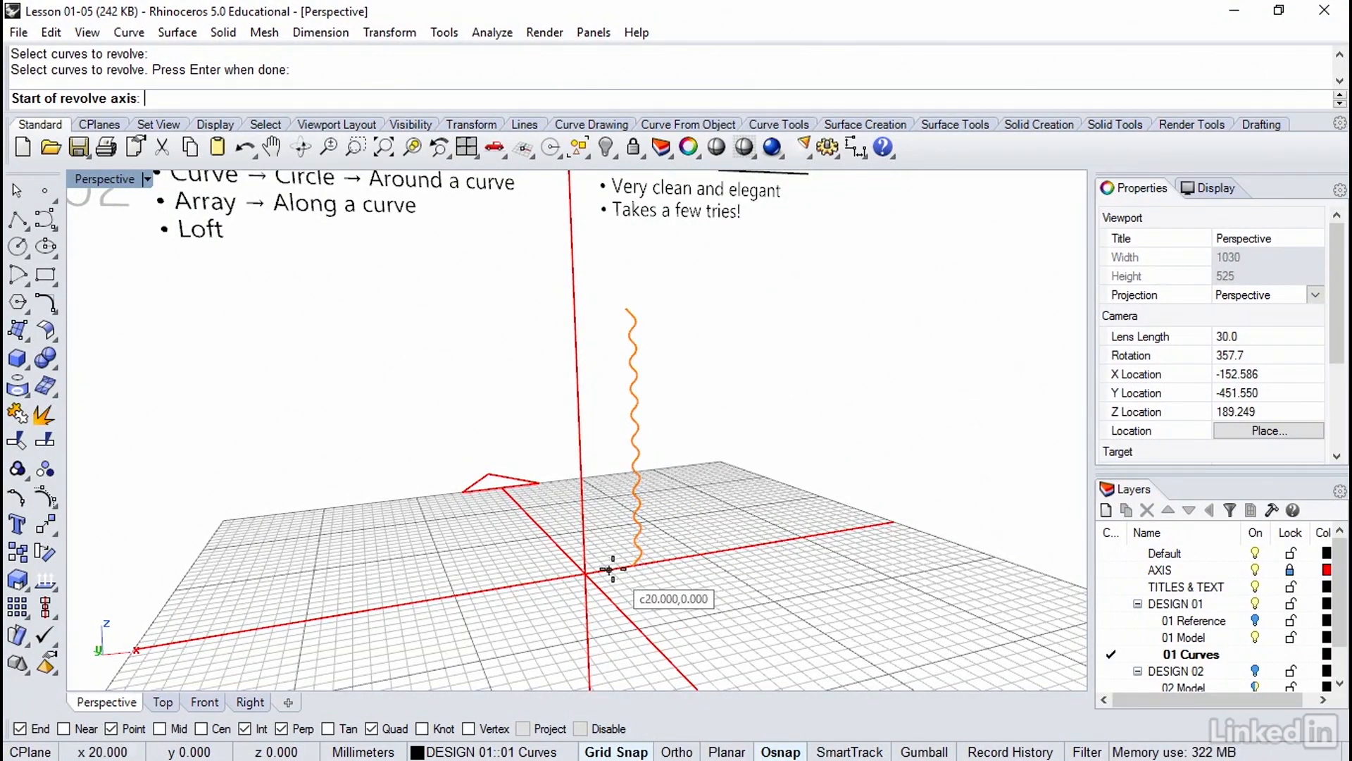
click(591, 571)
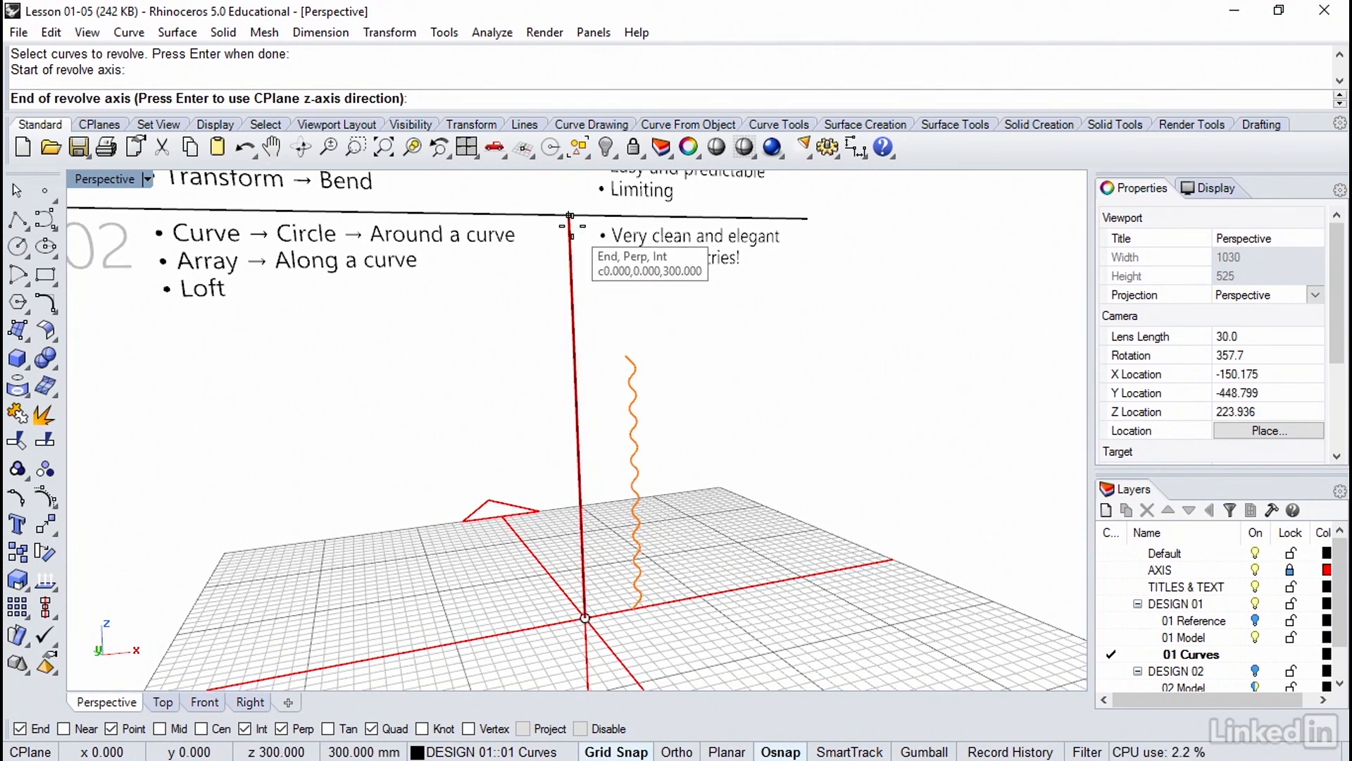
click(584, 617)
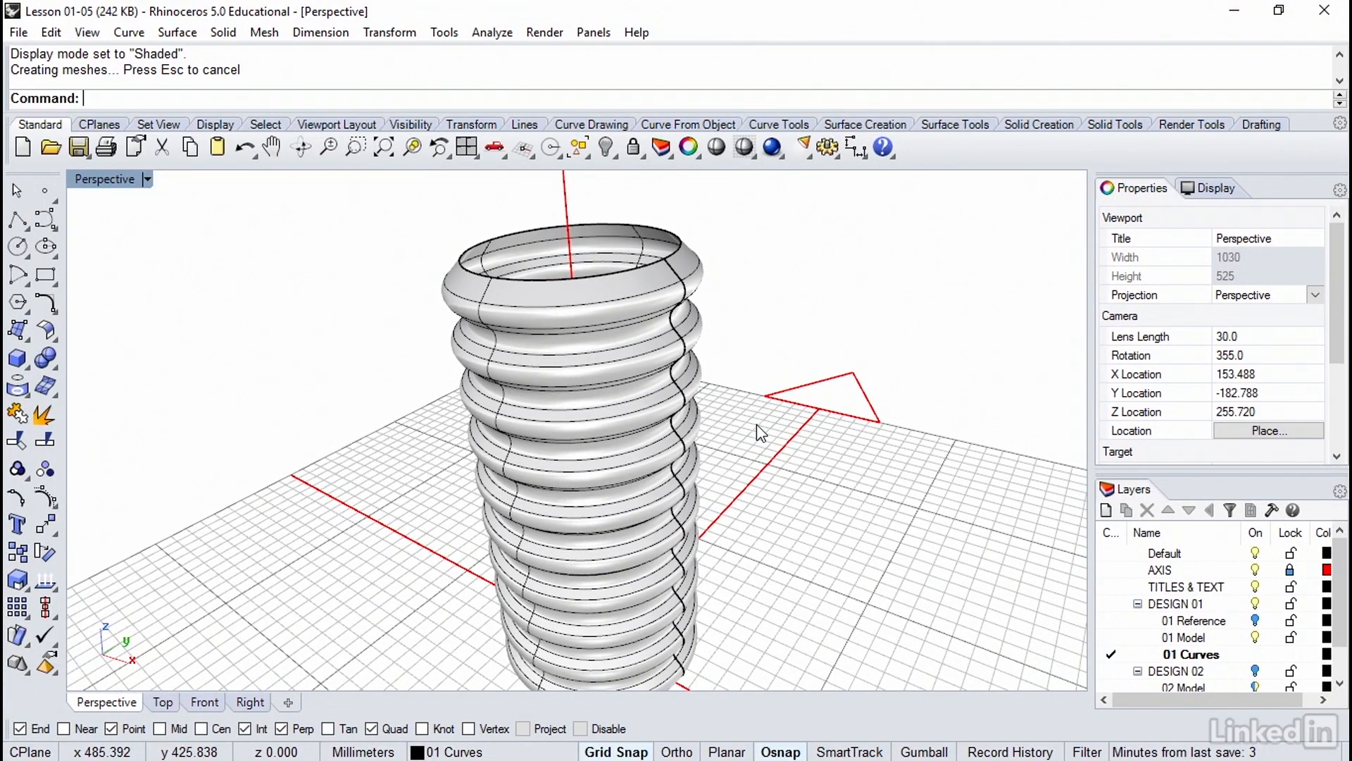
mouse_move(244, 263)
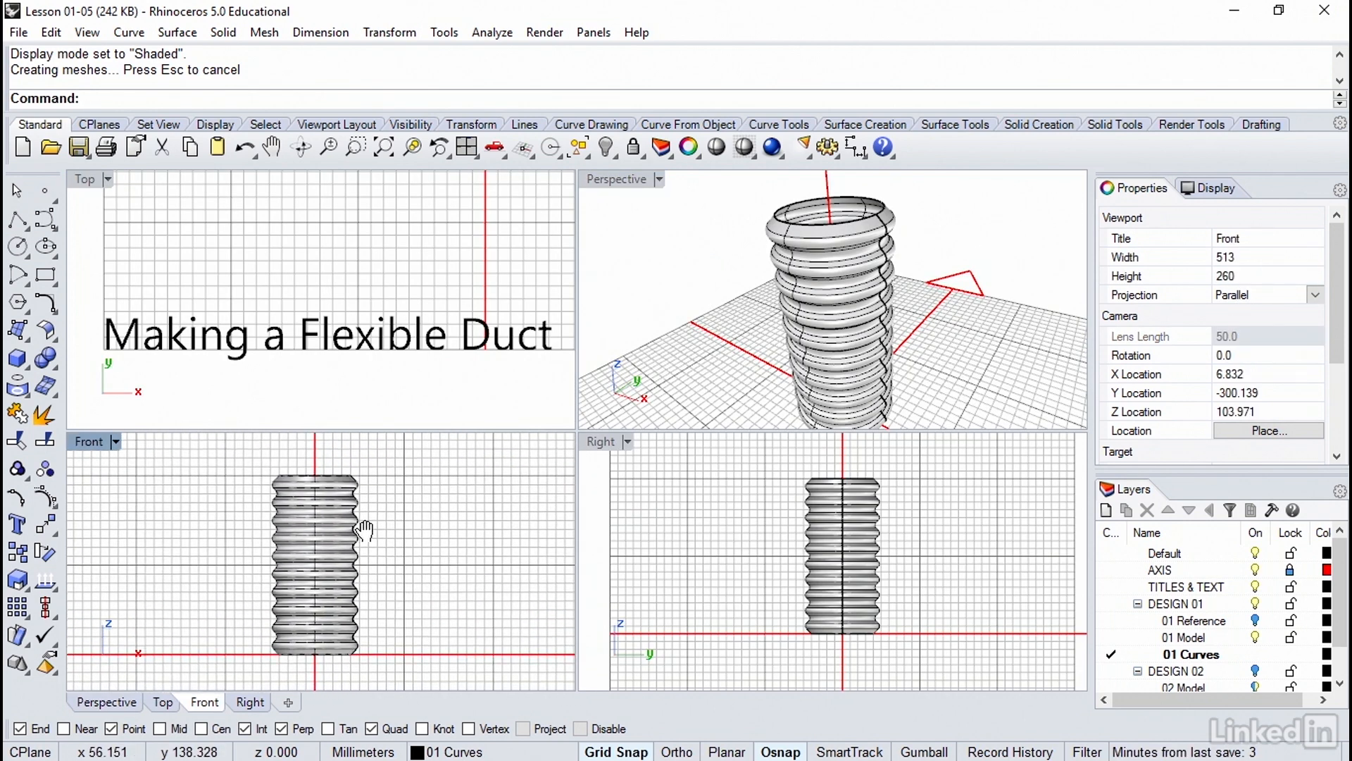
mouse_move(387, 302)
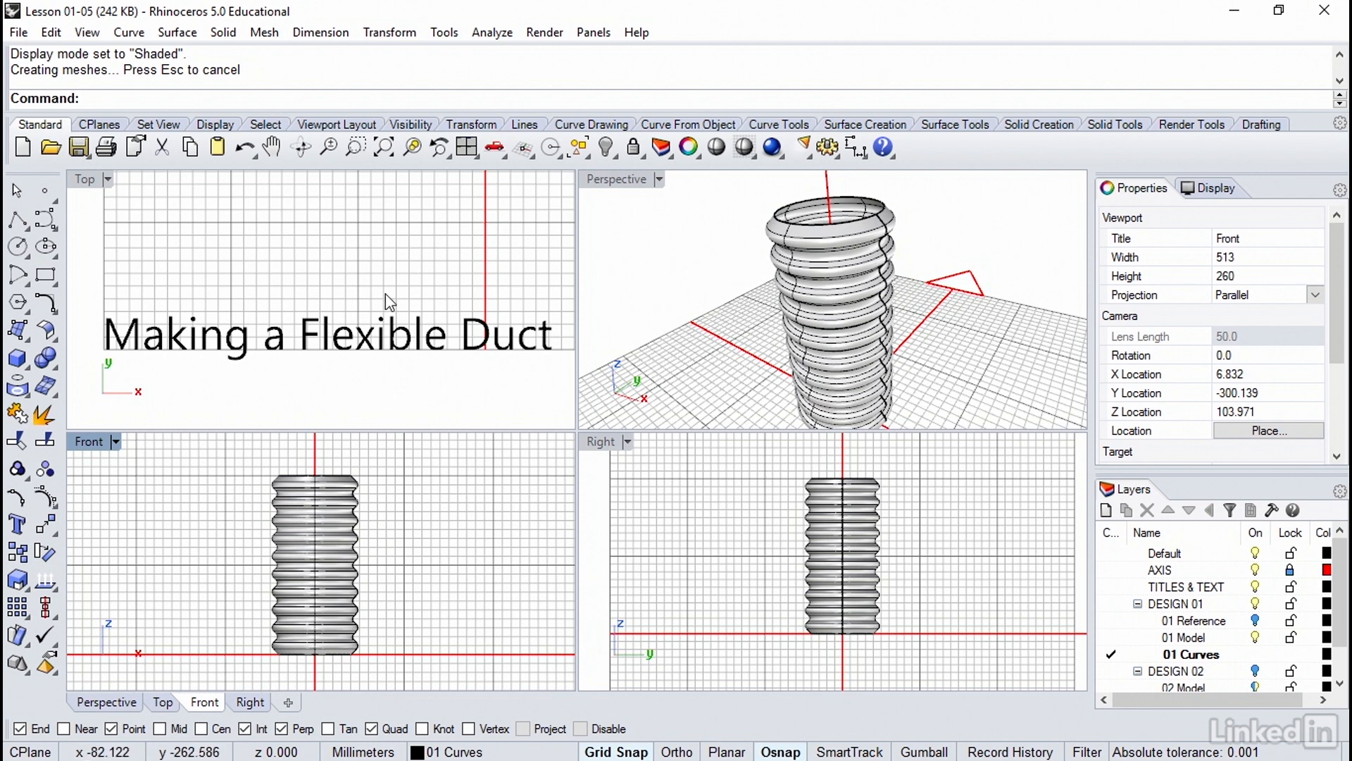
Step: Bend the ribbed tube through a point picked in the side view
click(389, 31)
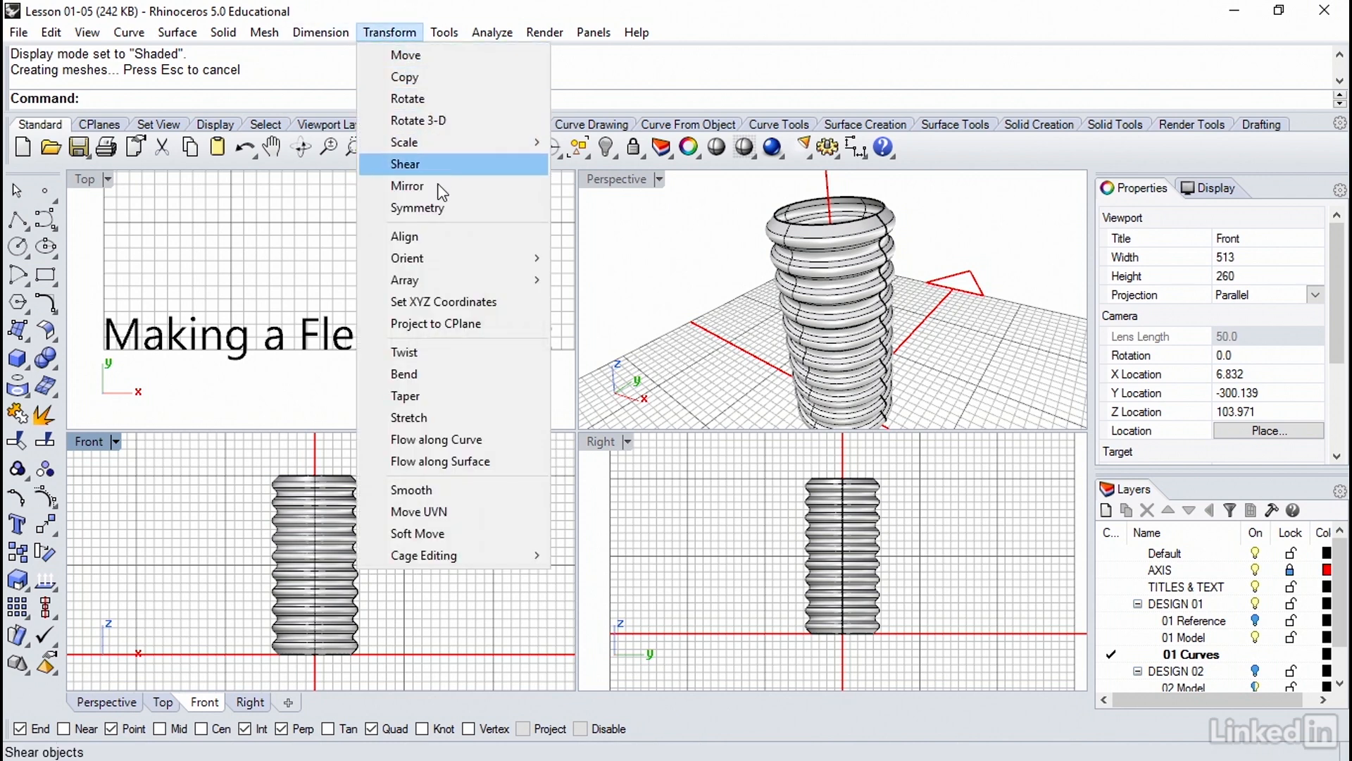
click(403, 373)
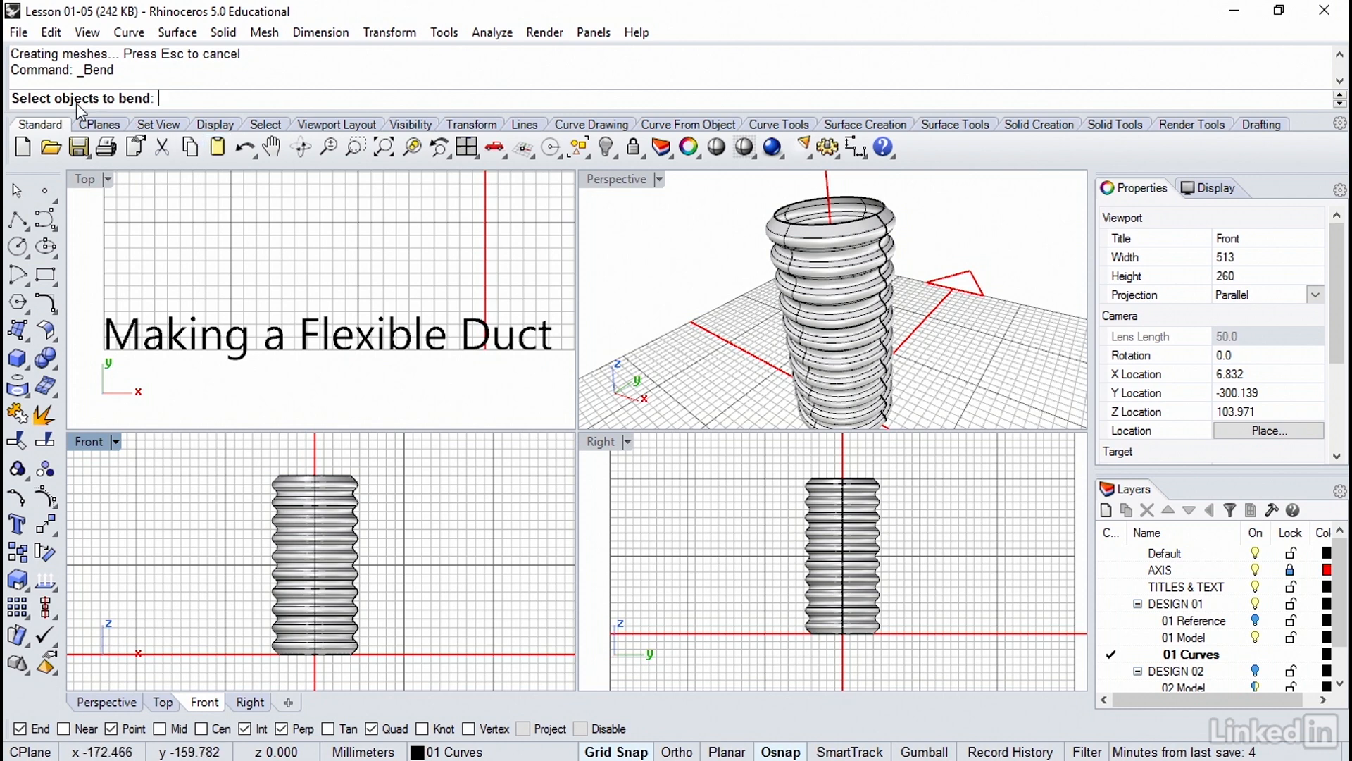
mouse_move(337, 515)
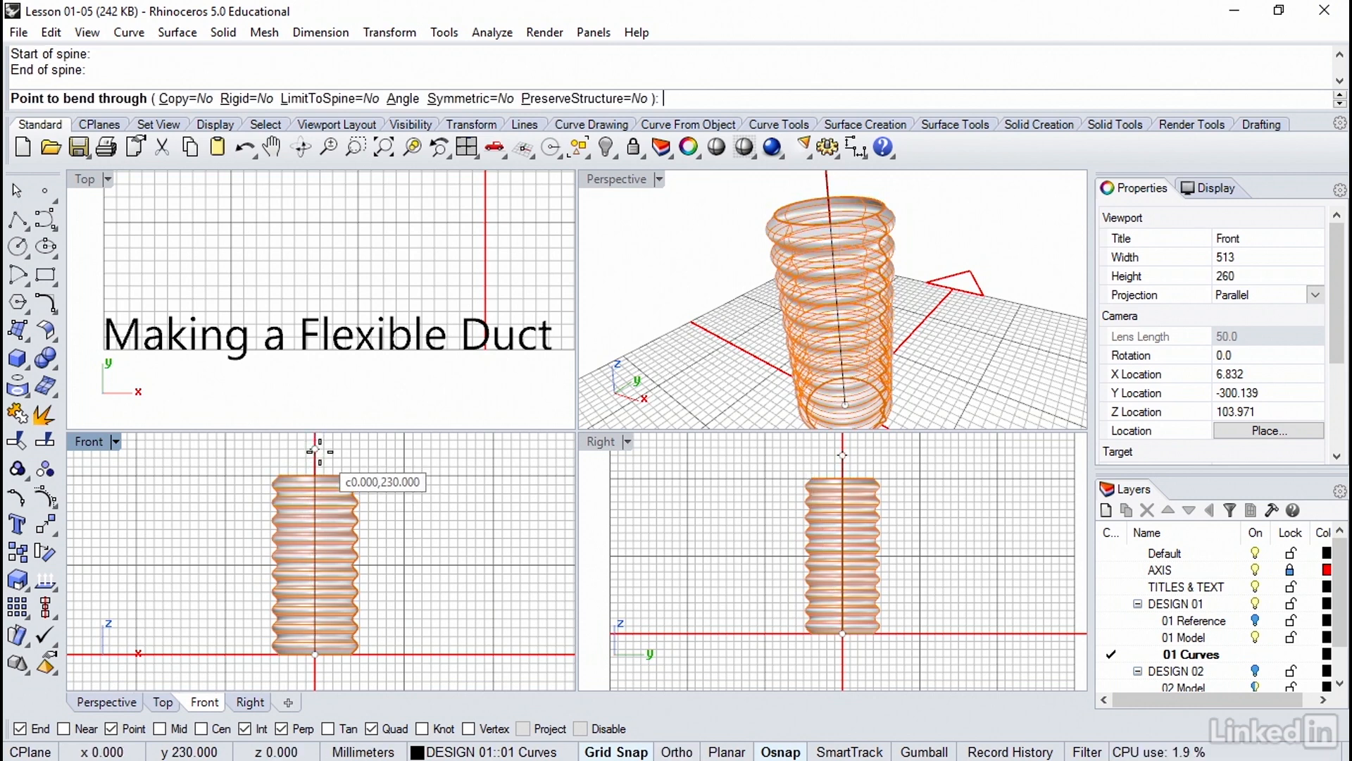
click(657, 687)
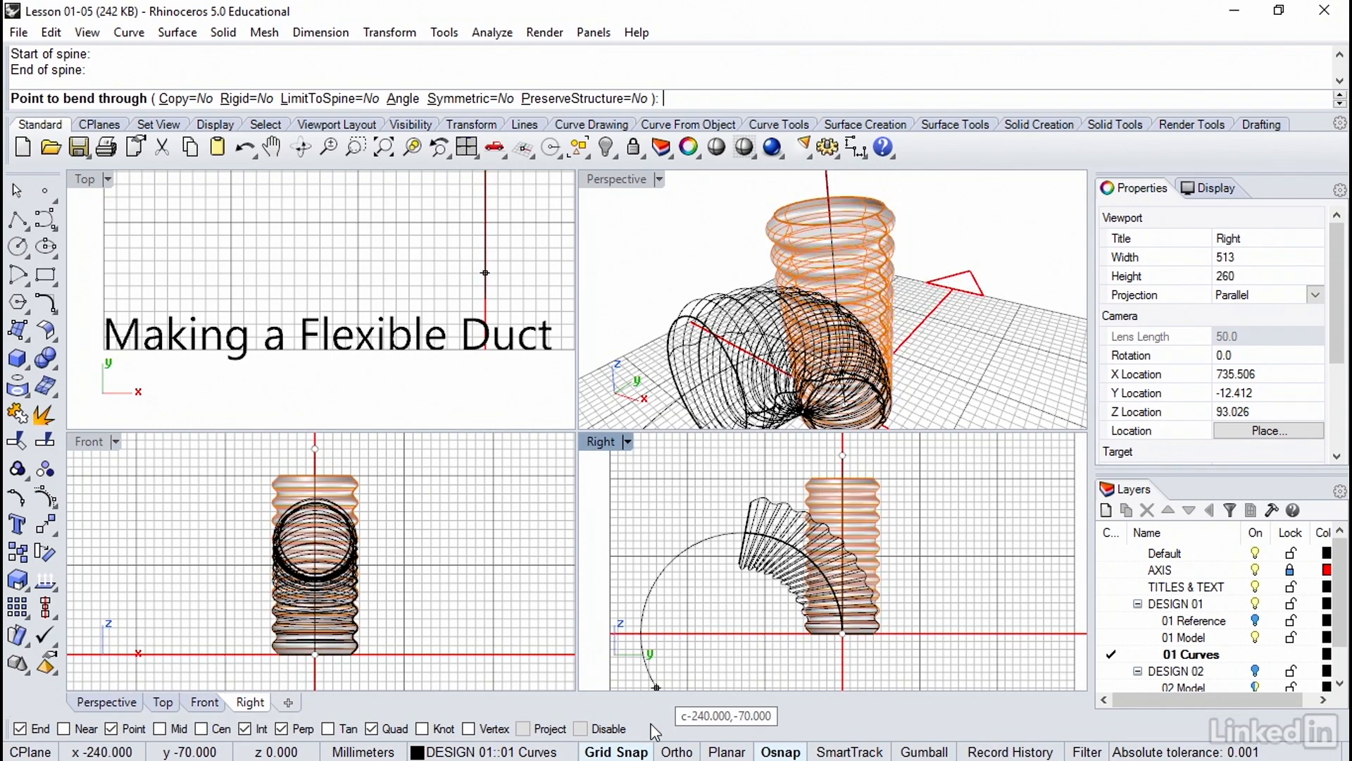
mouse_move(615, 740)
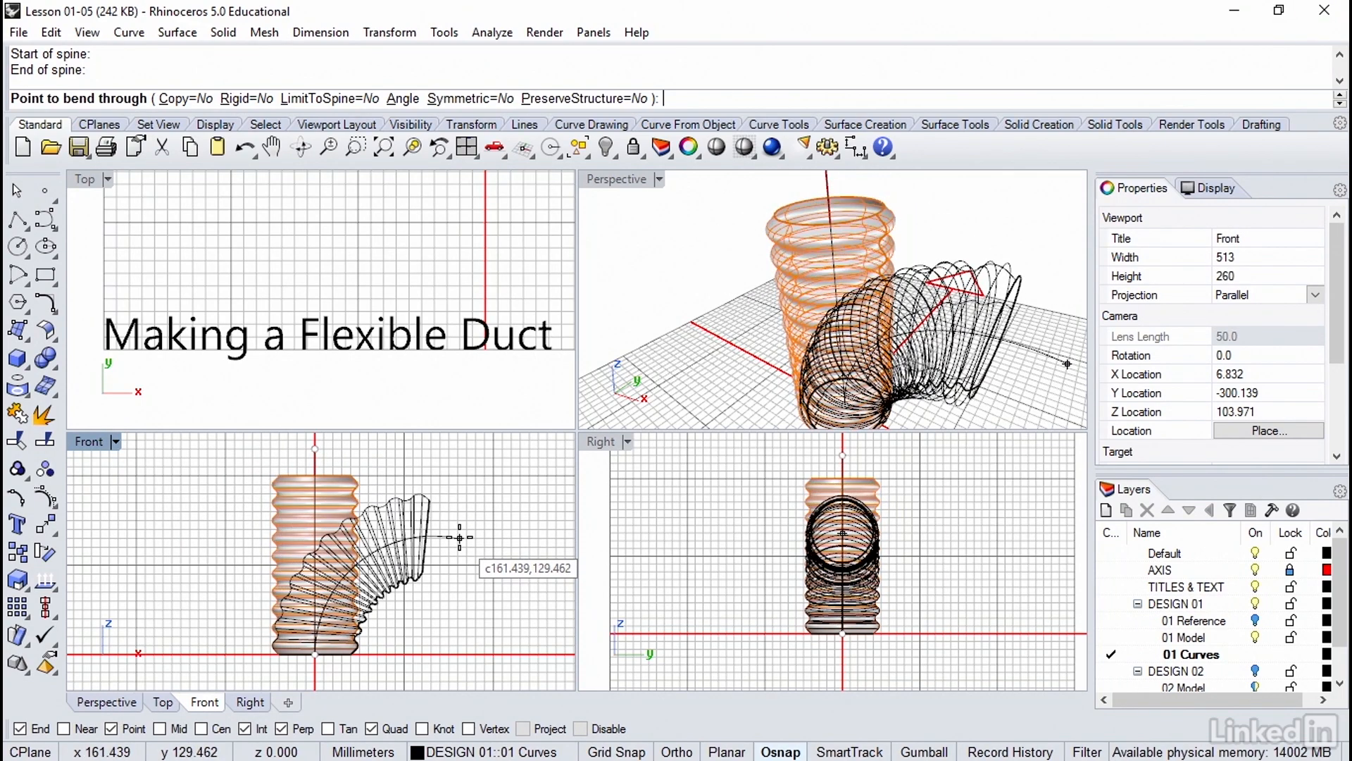
click(452, 530)
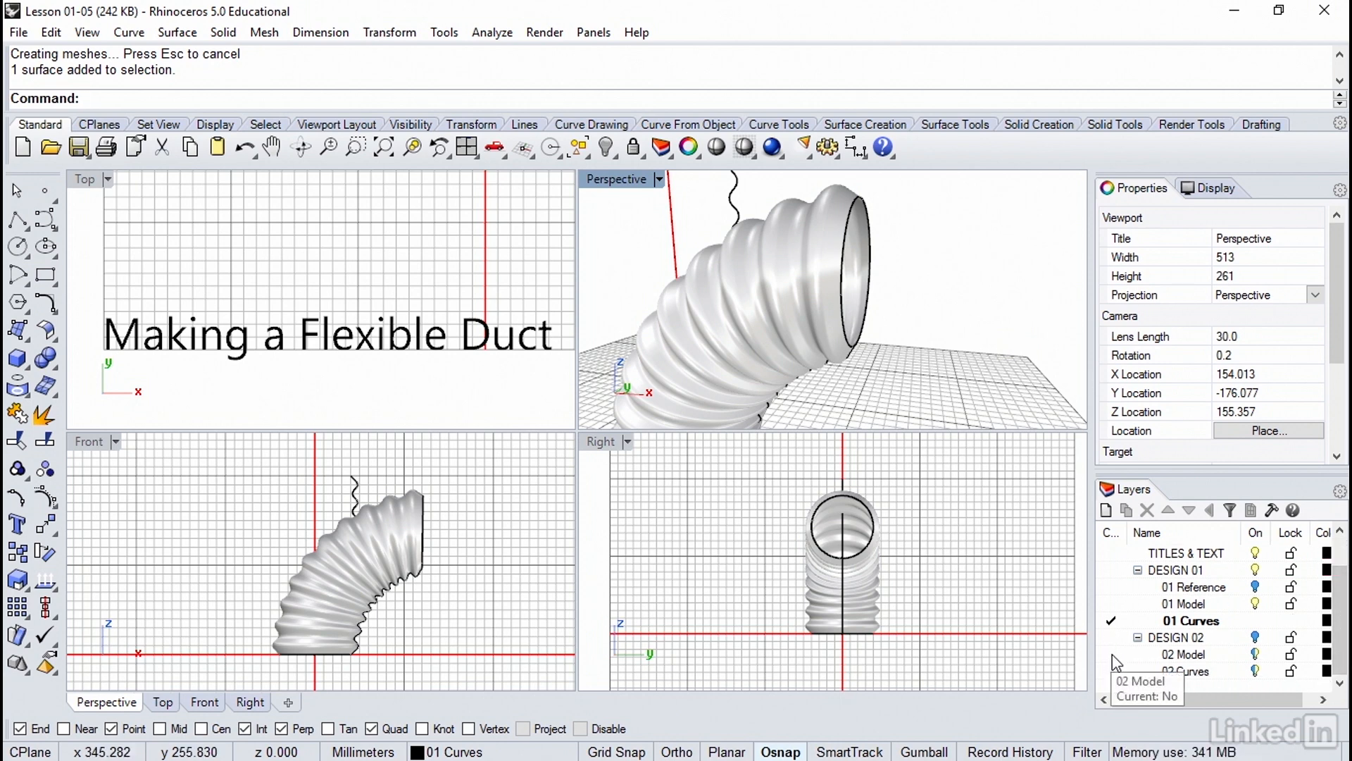
click(1188, 653)
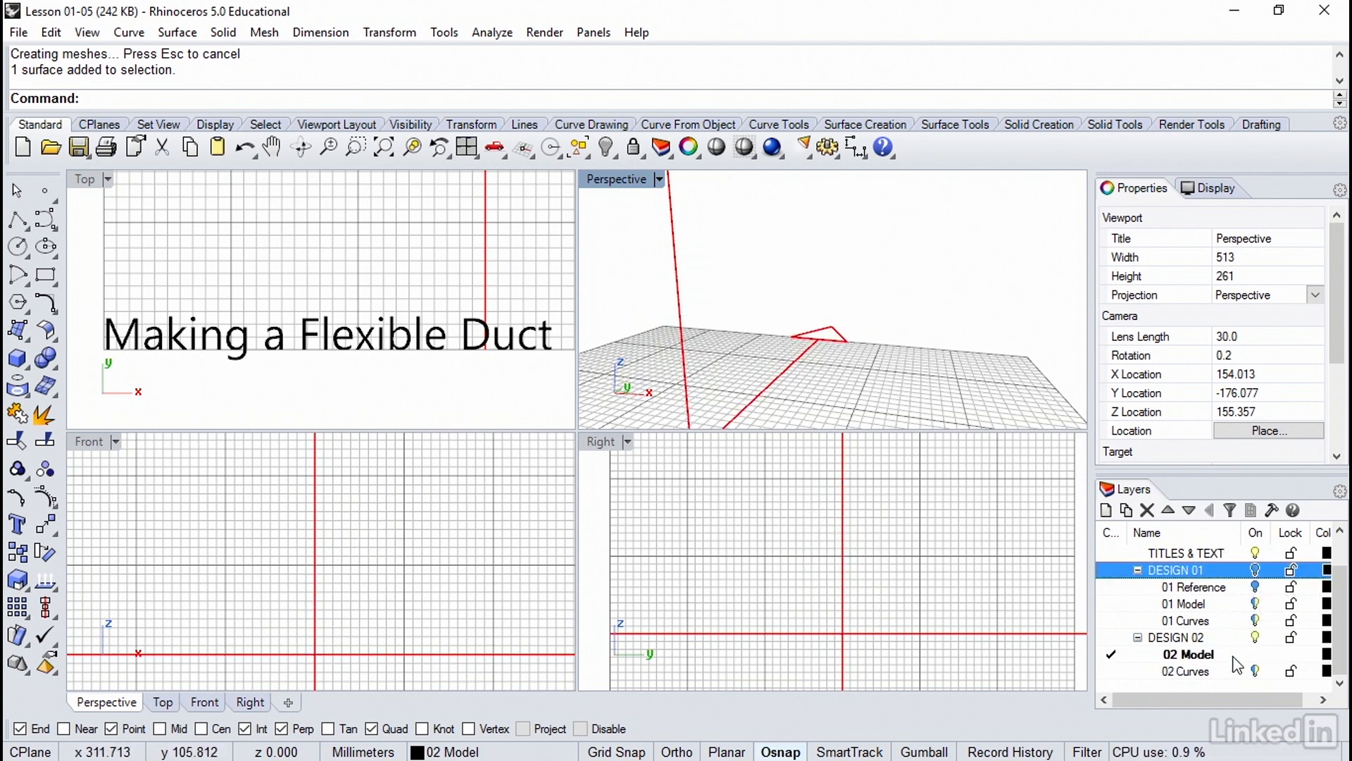
click(1186, 671)
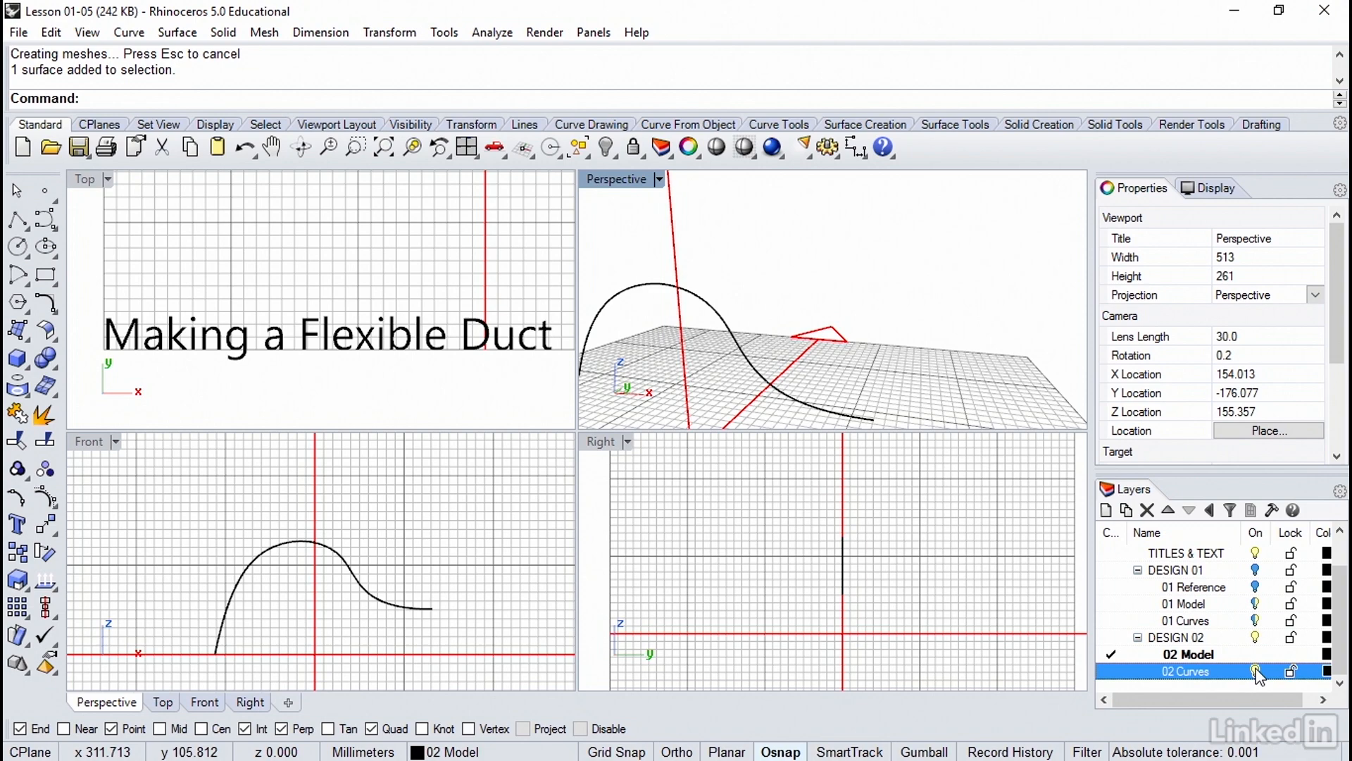
mouse_move(617, 192)
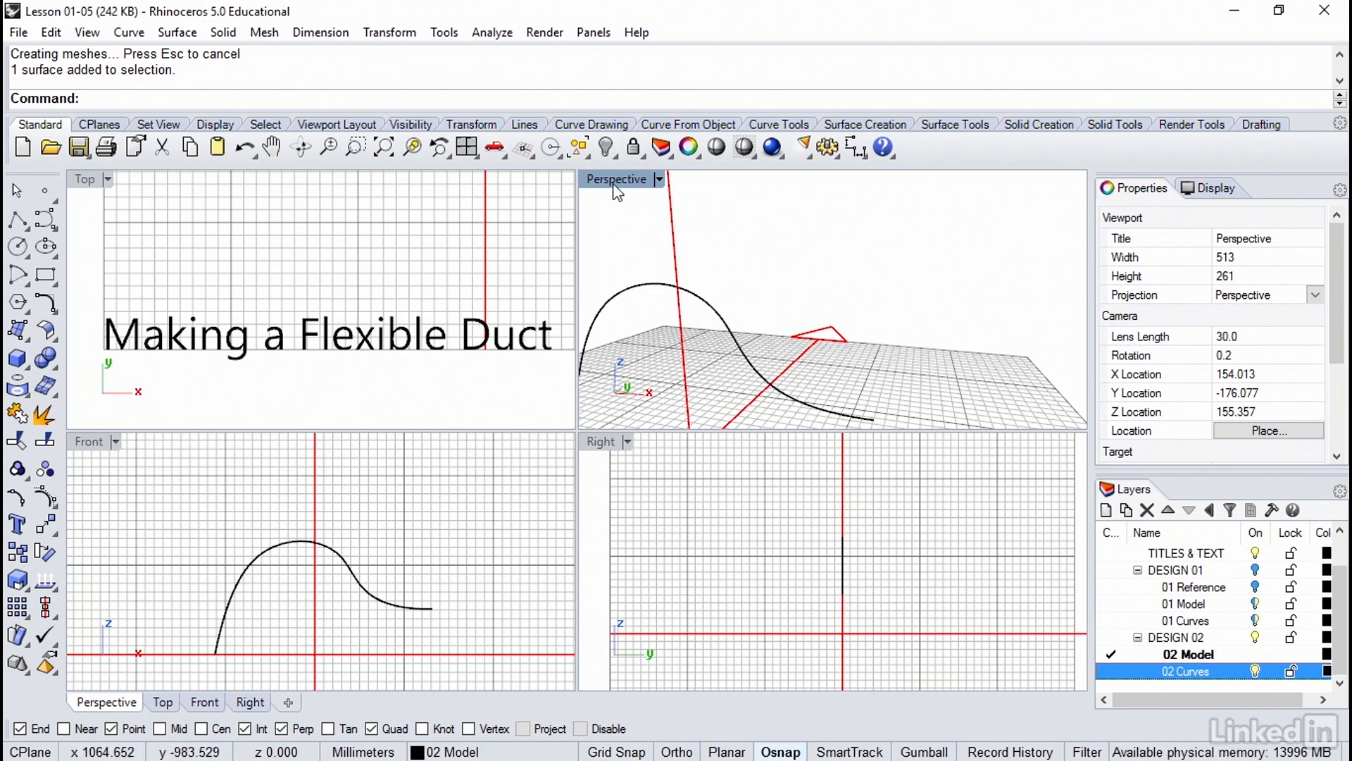
double_click(615, 178)
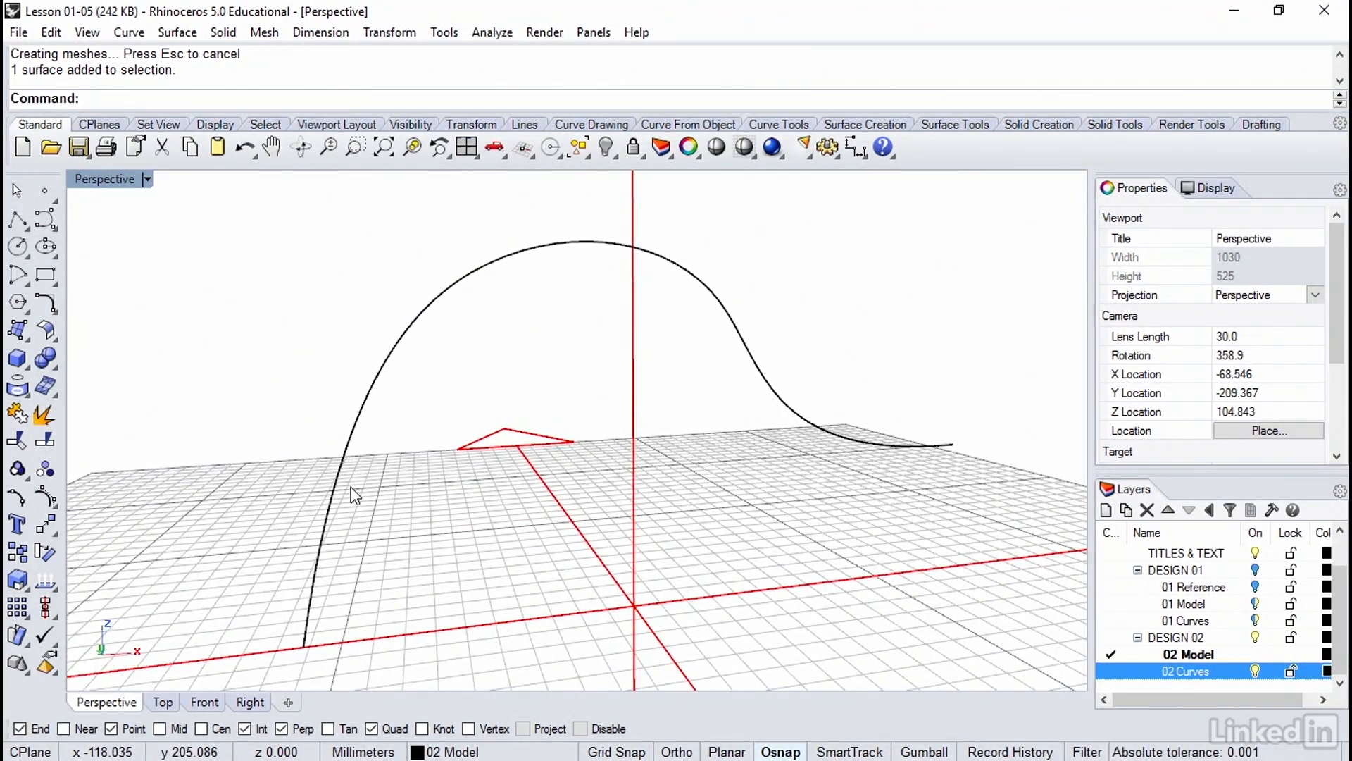
mouse_move(768, 312)
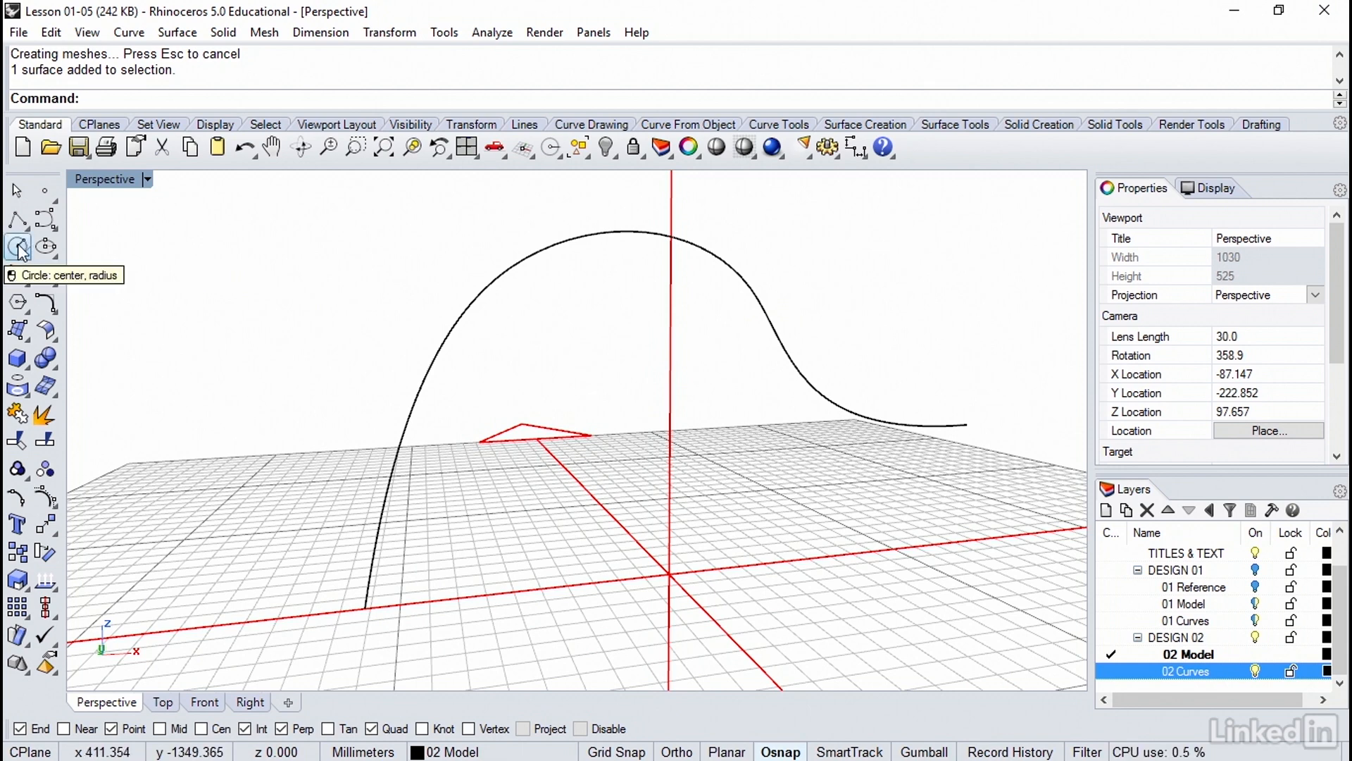
Step: Draw a 40 mm AroundCurve circle at the start of the path
click(17, 245)
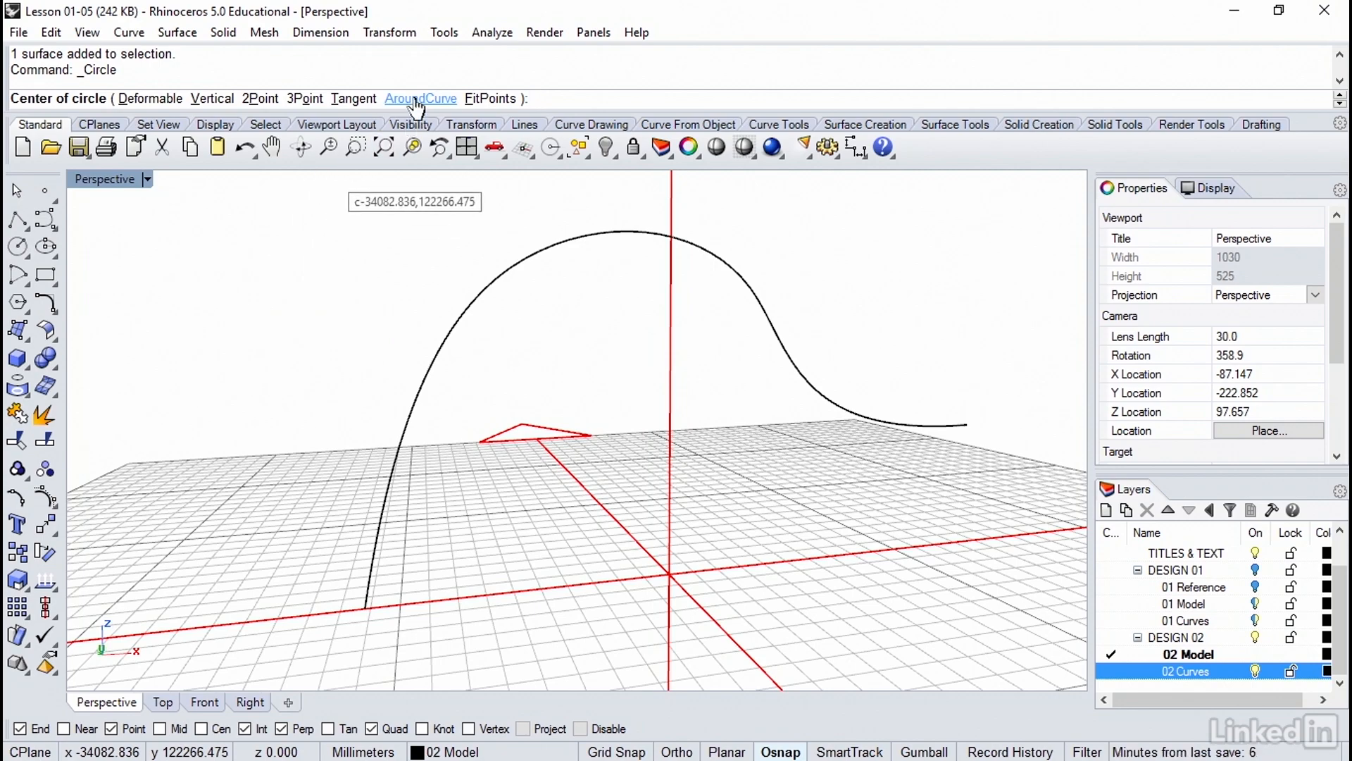
click(420, 99)
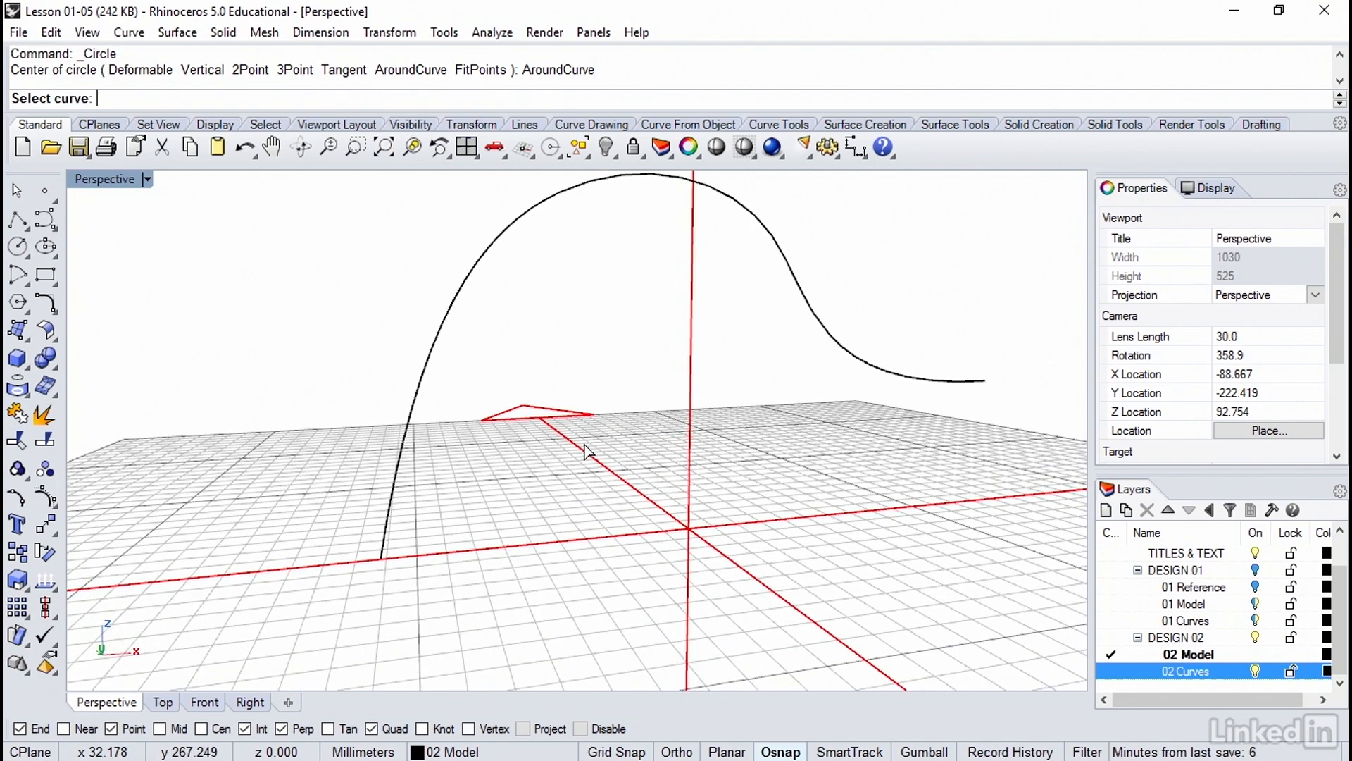
drag(591, 448, 427, 500)
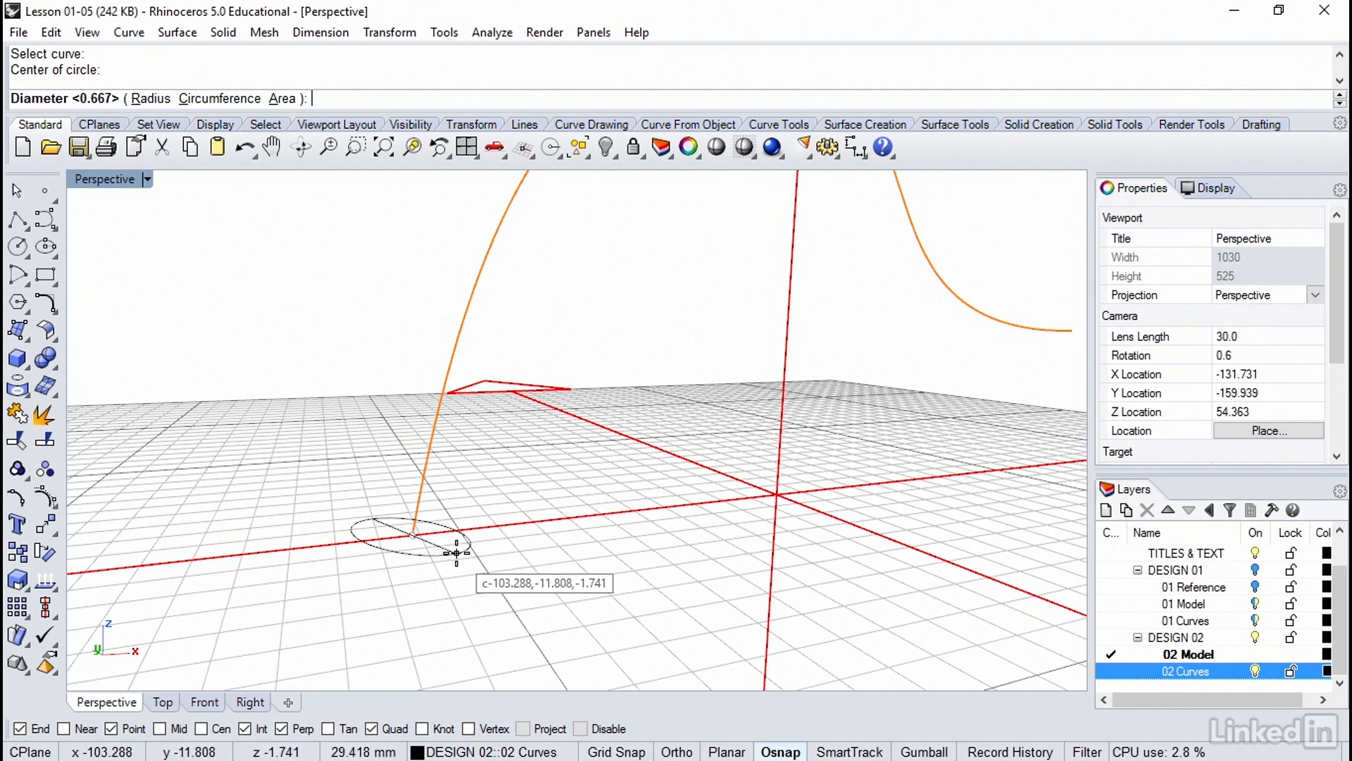
mouse_move(582, 536)
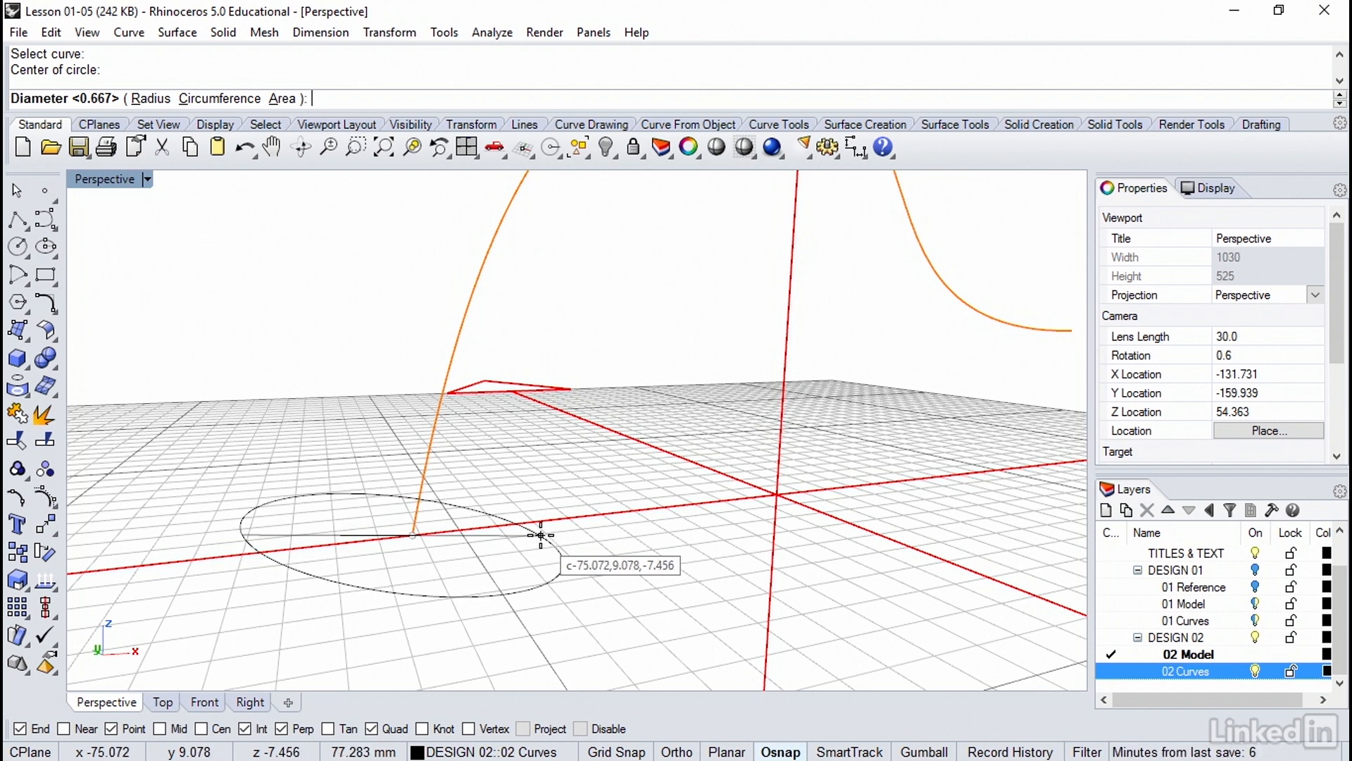
text(40)
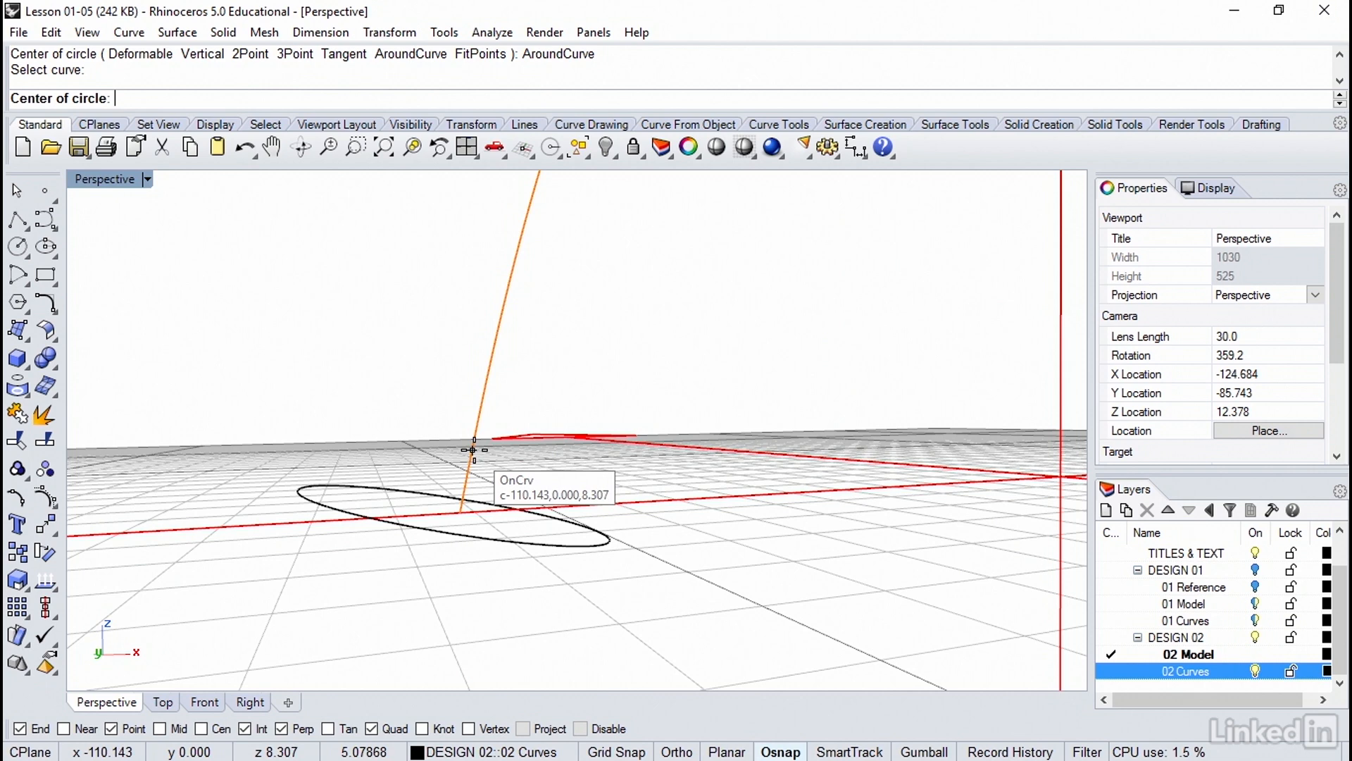
mouse_move(474, 443)
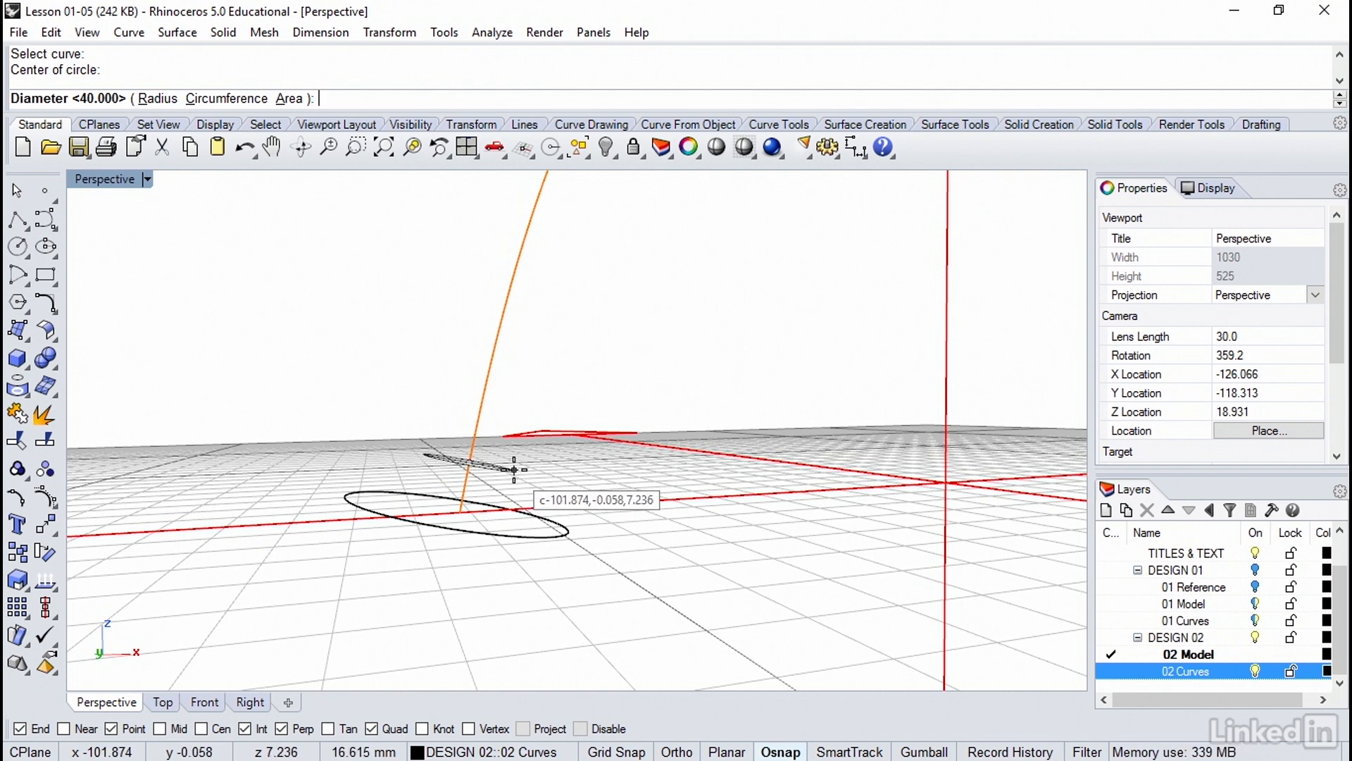
Step: Enter diameter 30 for the second around-curve circle and orbit the view
text(30)
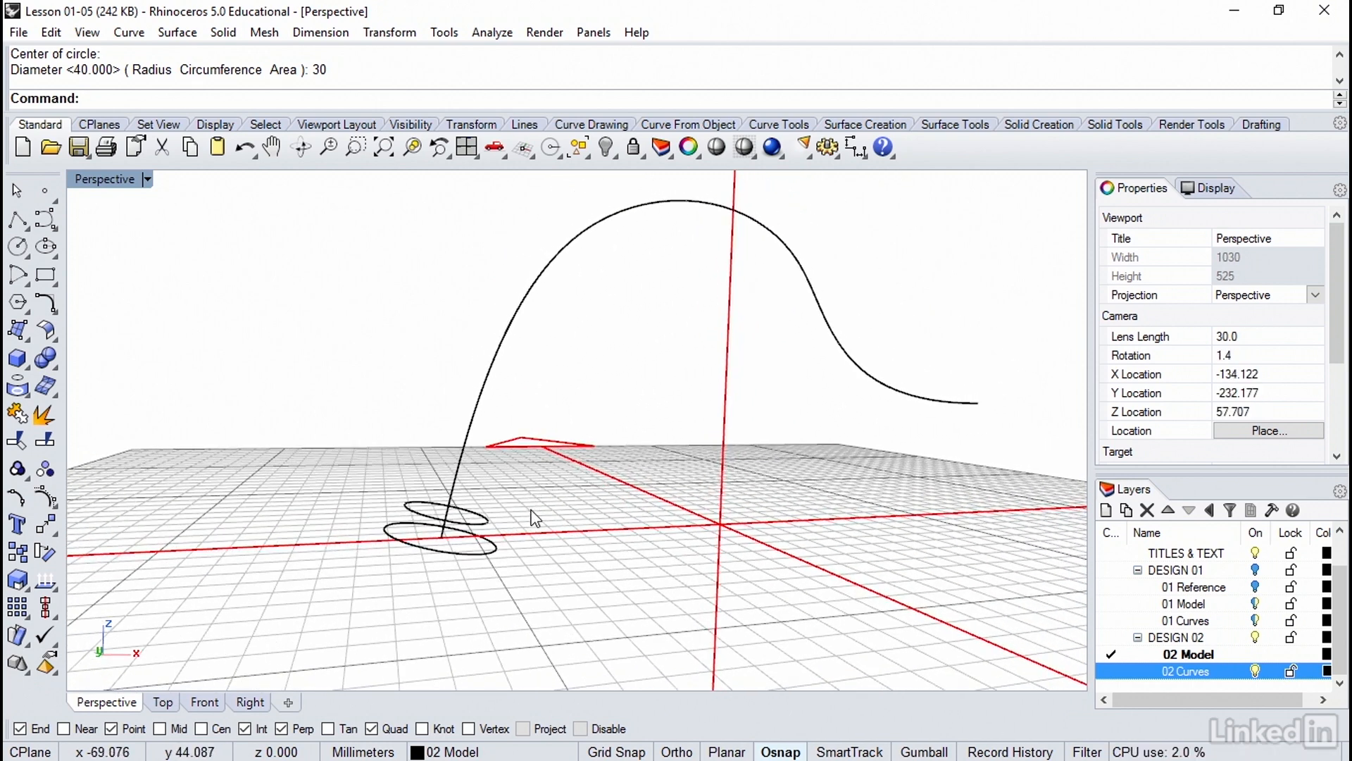
mouse_move(491, 526)
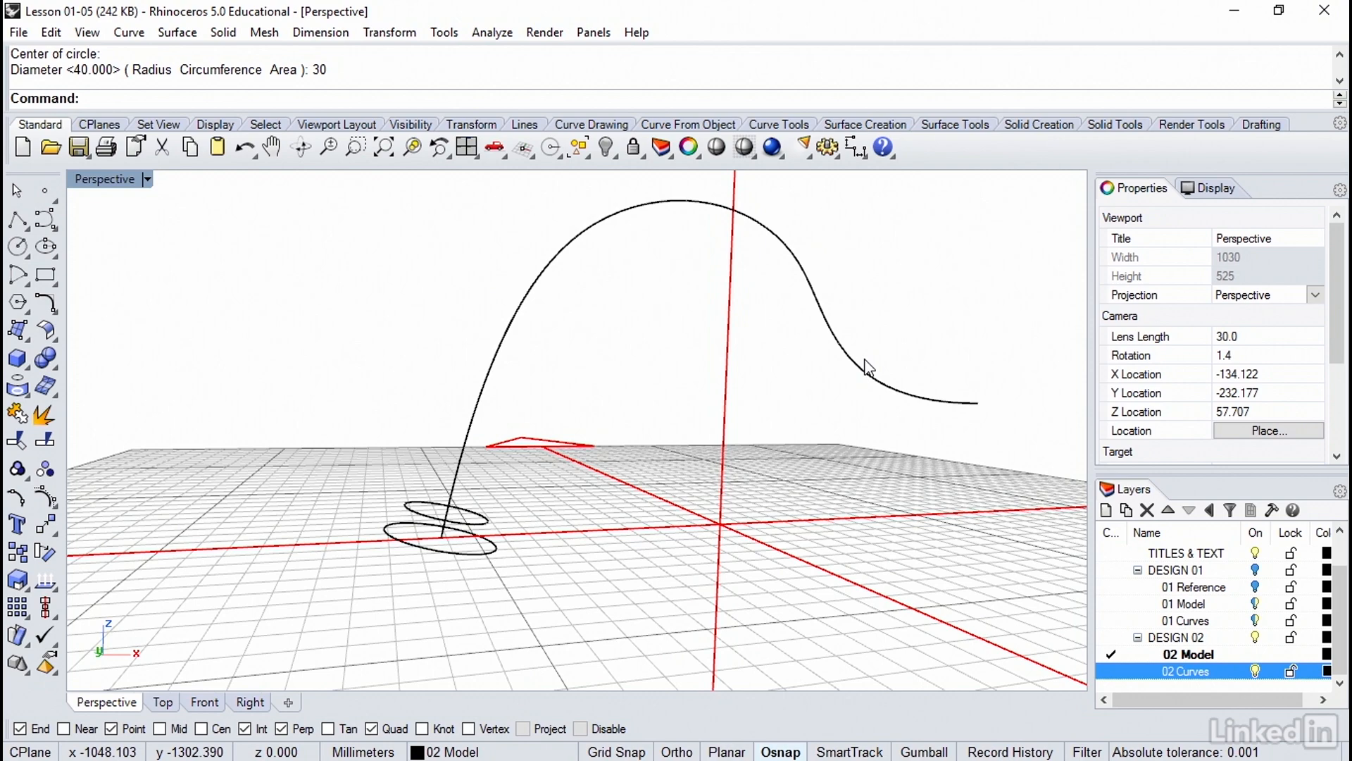
drag(868, 367, 1002, 420)
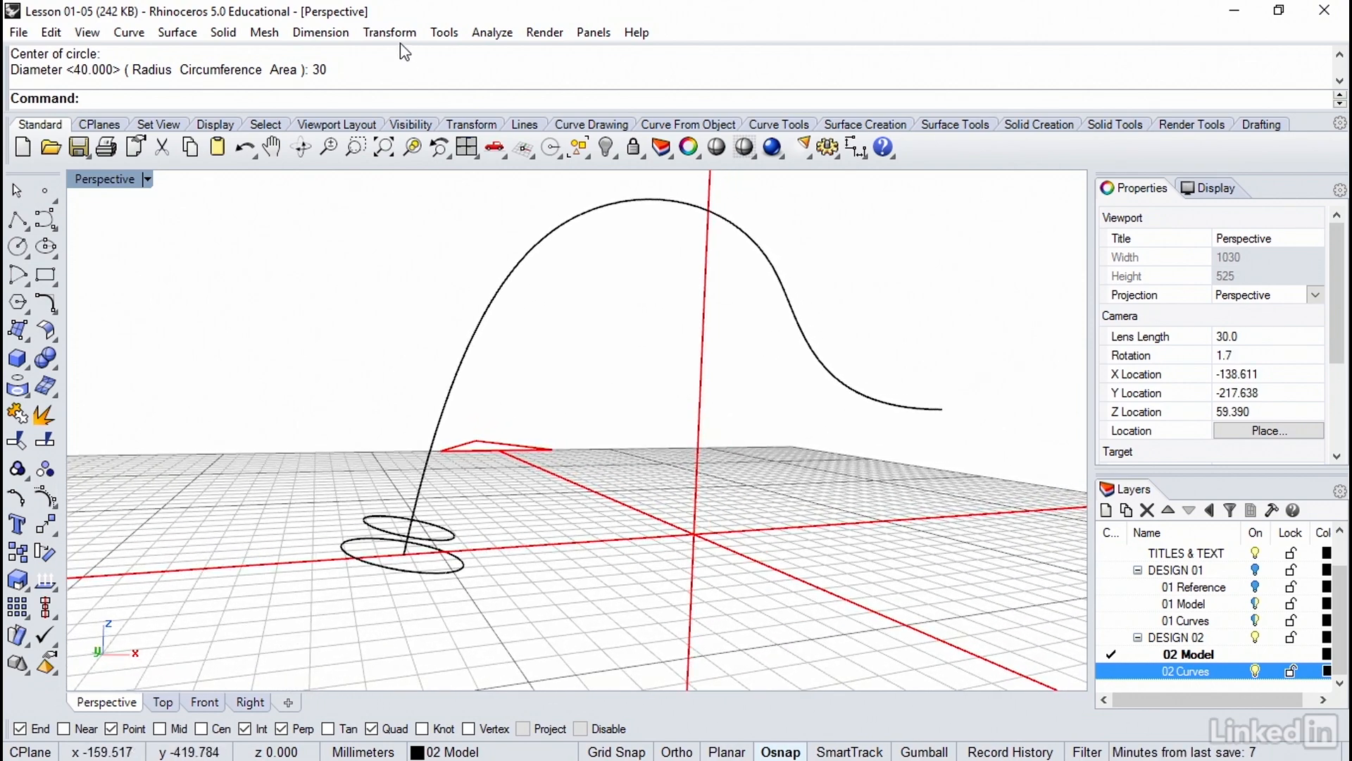
Step: Array both circles along the path curve with 20 items
click(389, 32)
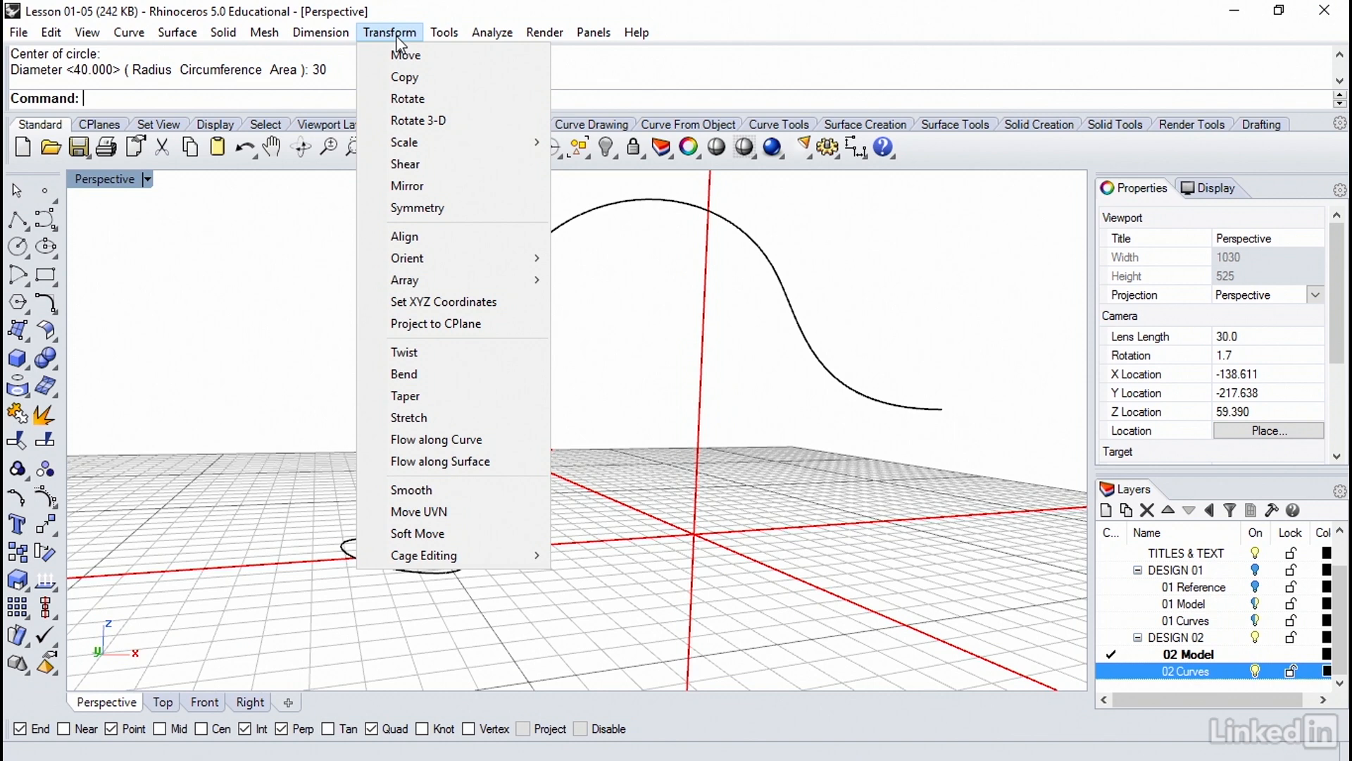
mouse_move(404, 280)
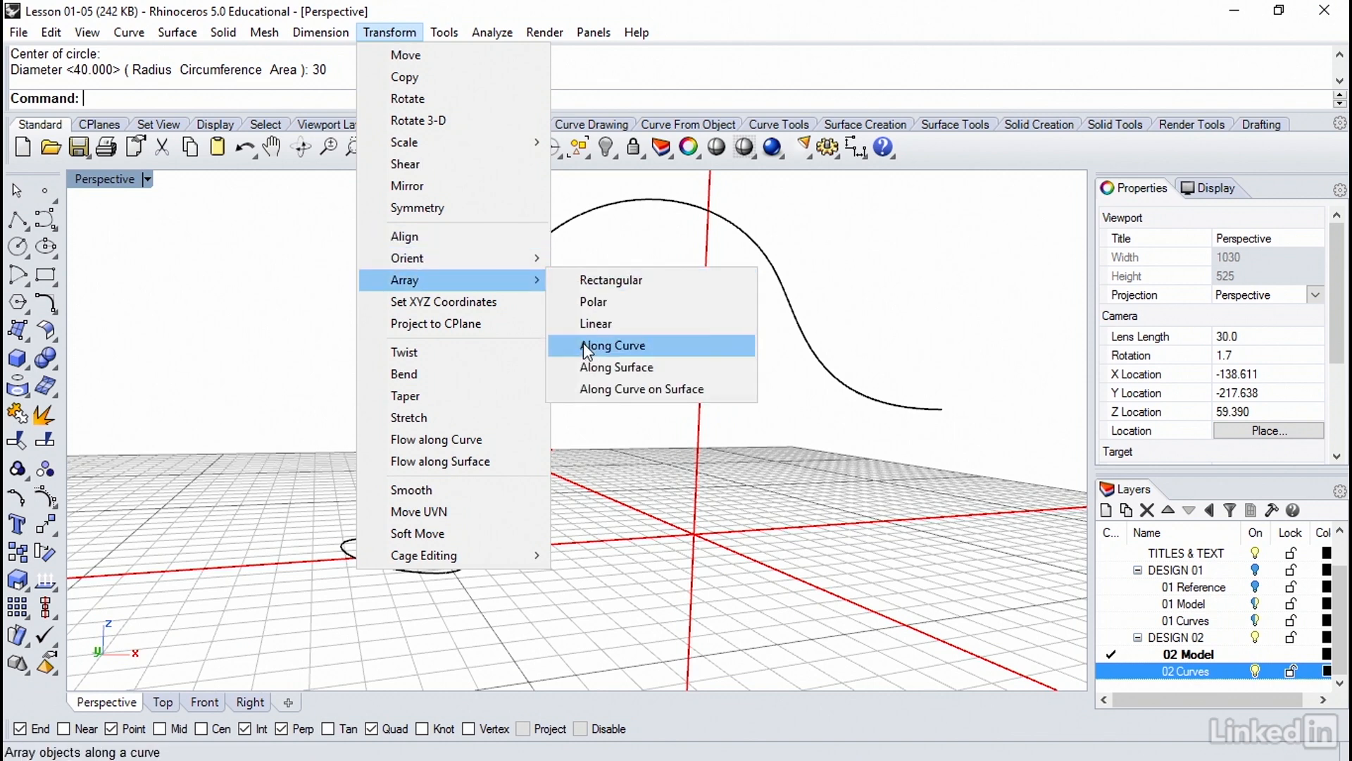
click(611, 345)
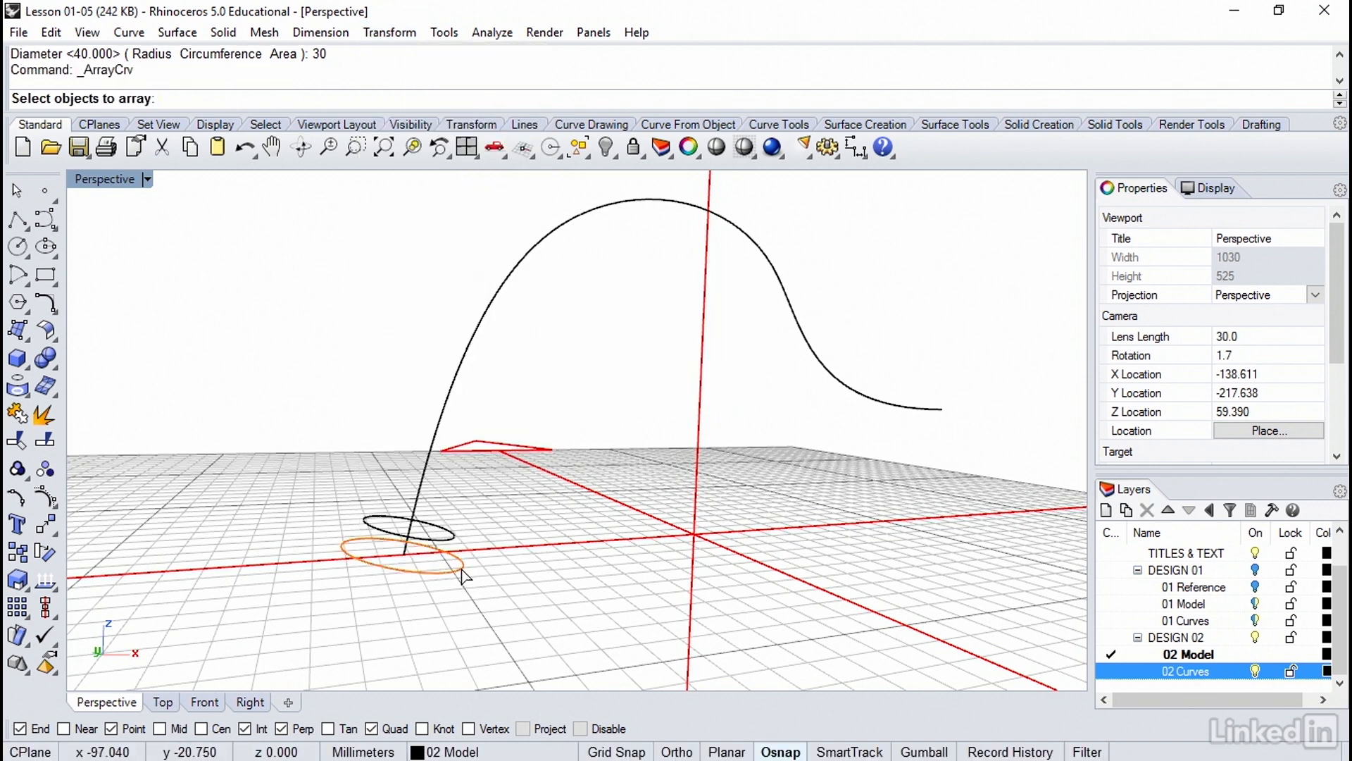
click(406, 526)
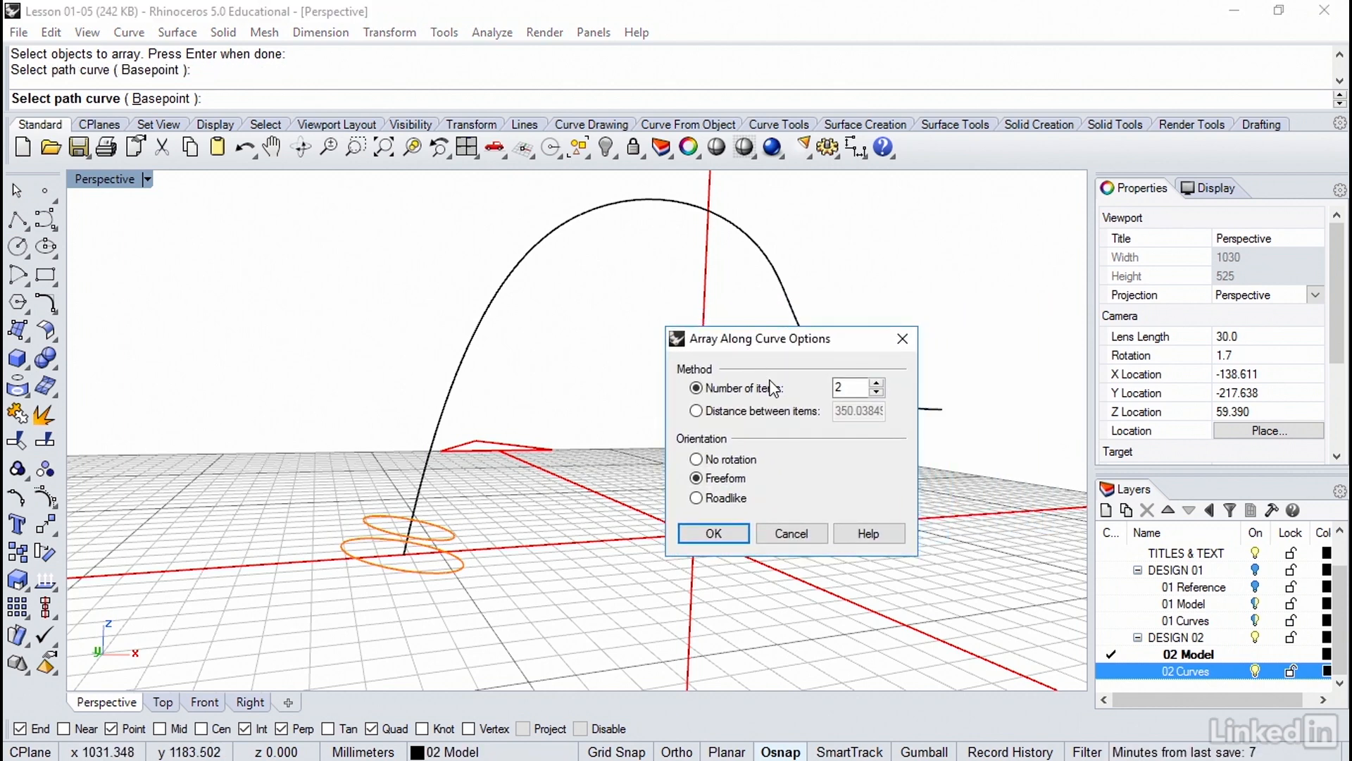
click(852, 387)
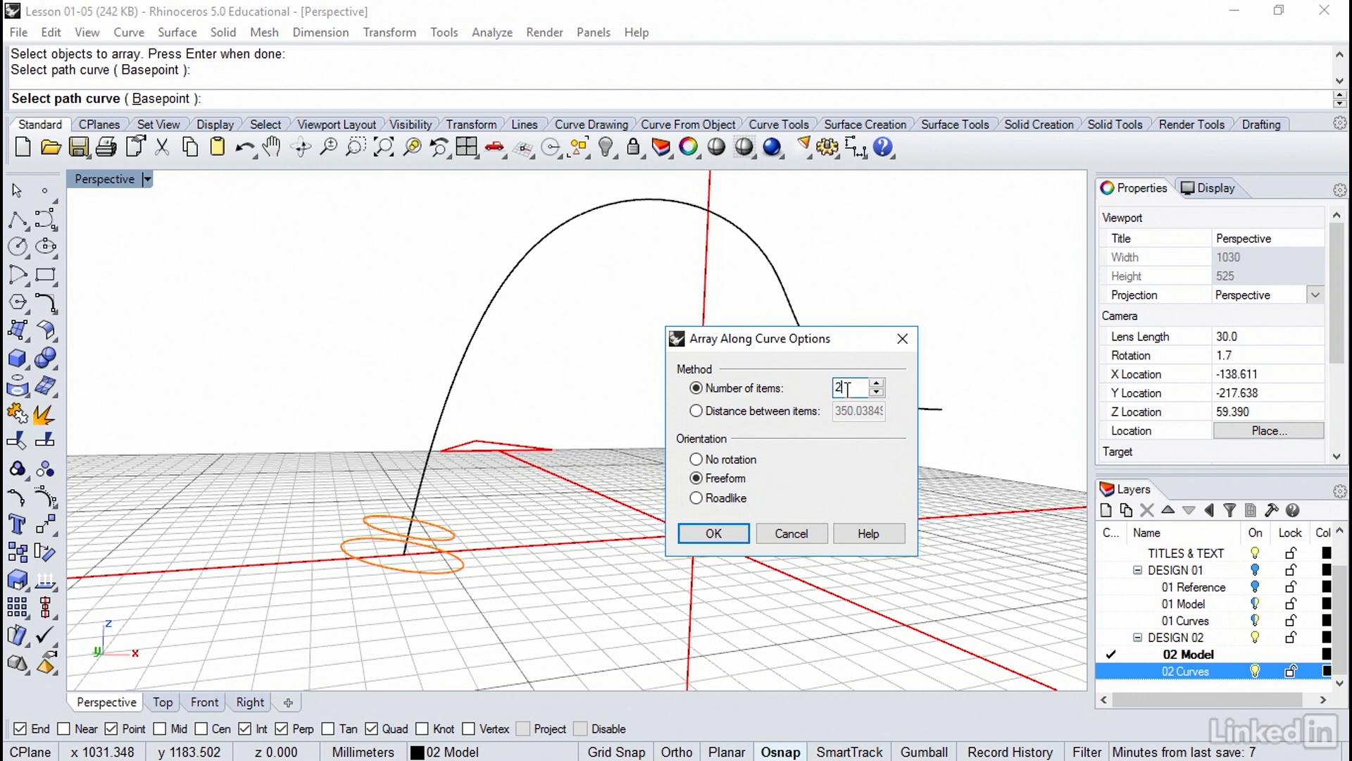
text(0)
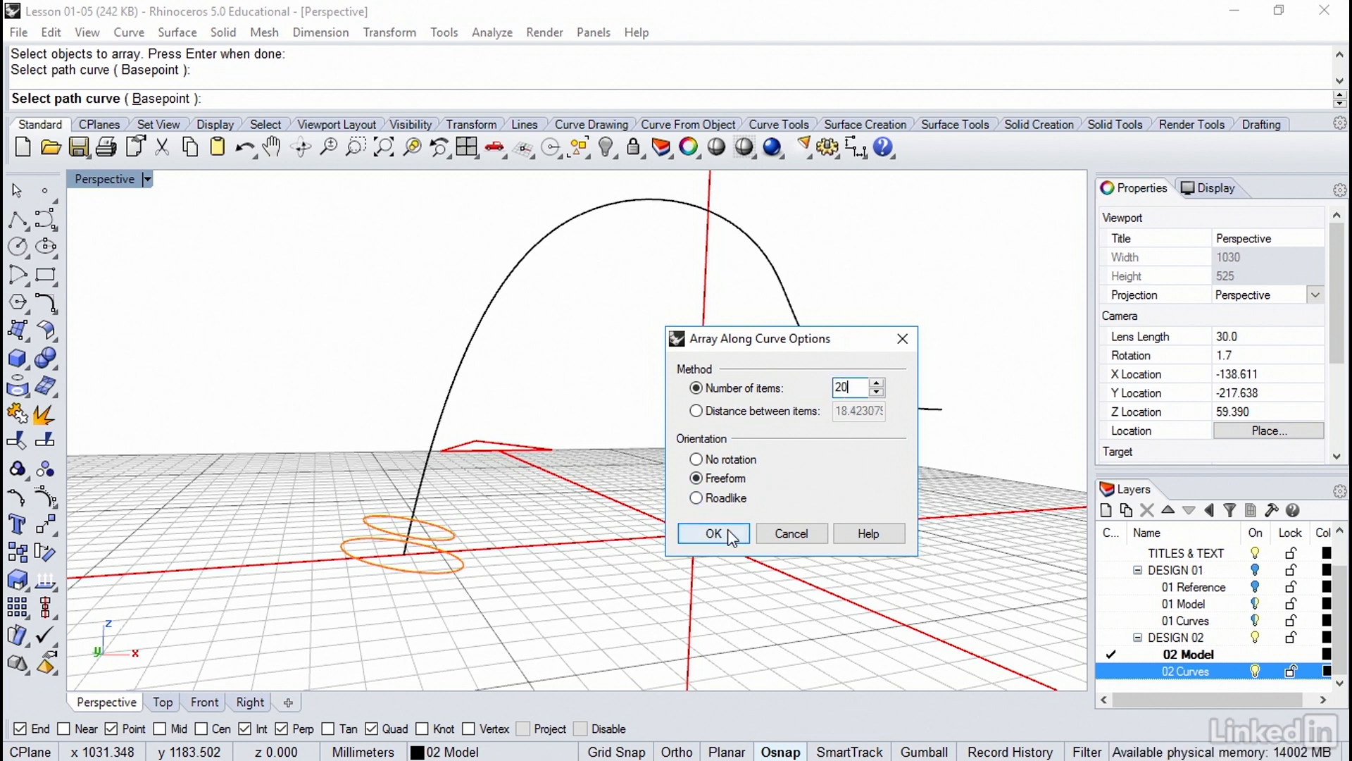
click(712, 533)
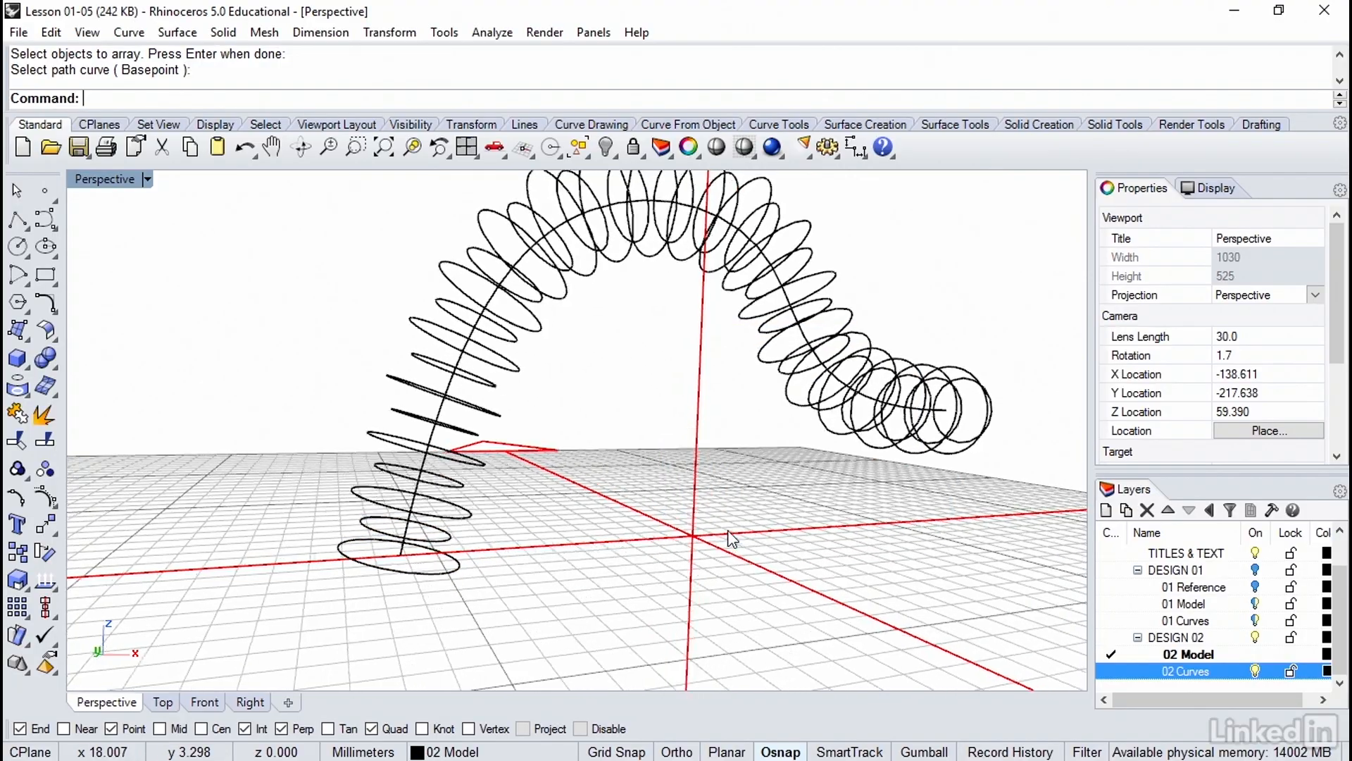
drag(729, 538, 735, 529)
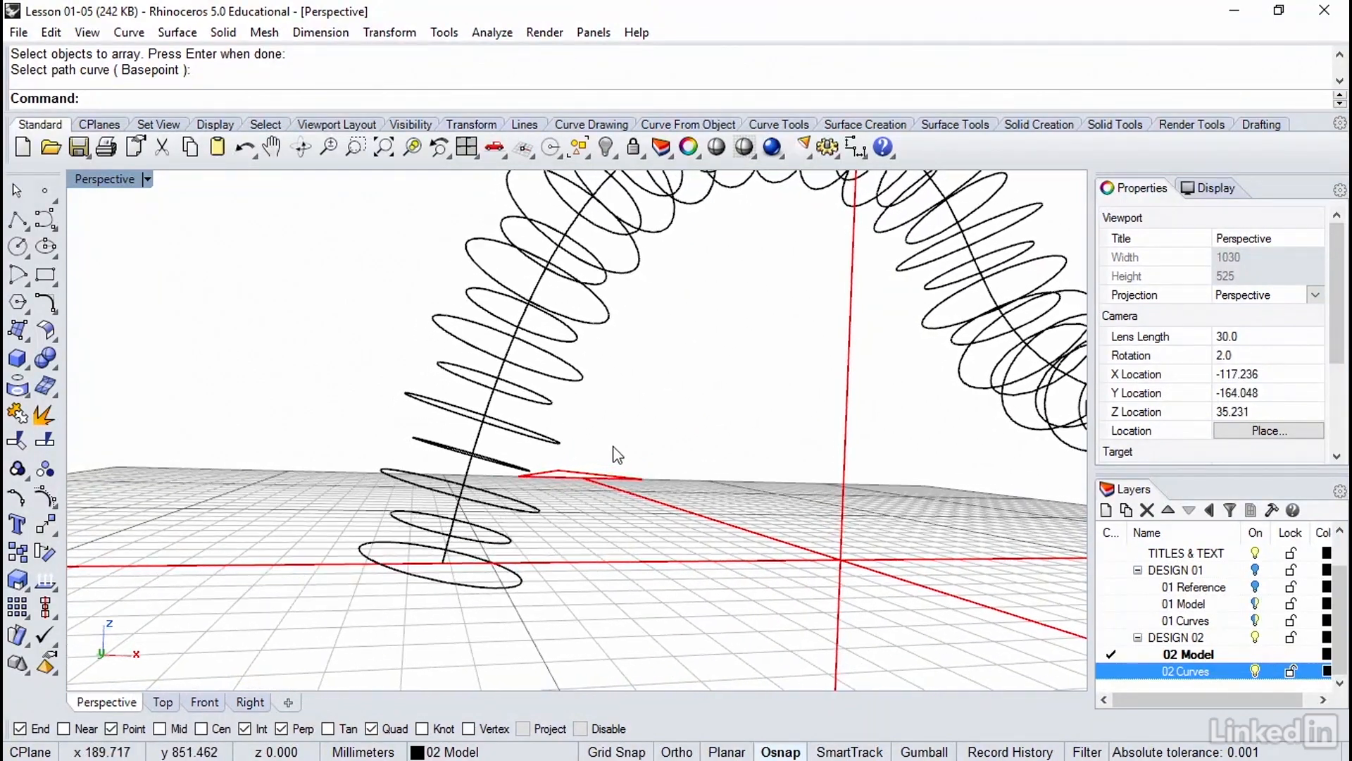
drag(617, 454, 487, 496)
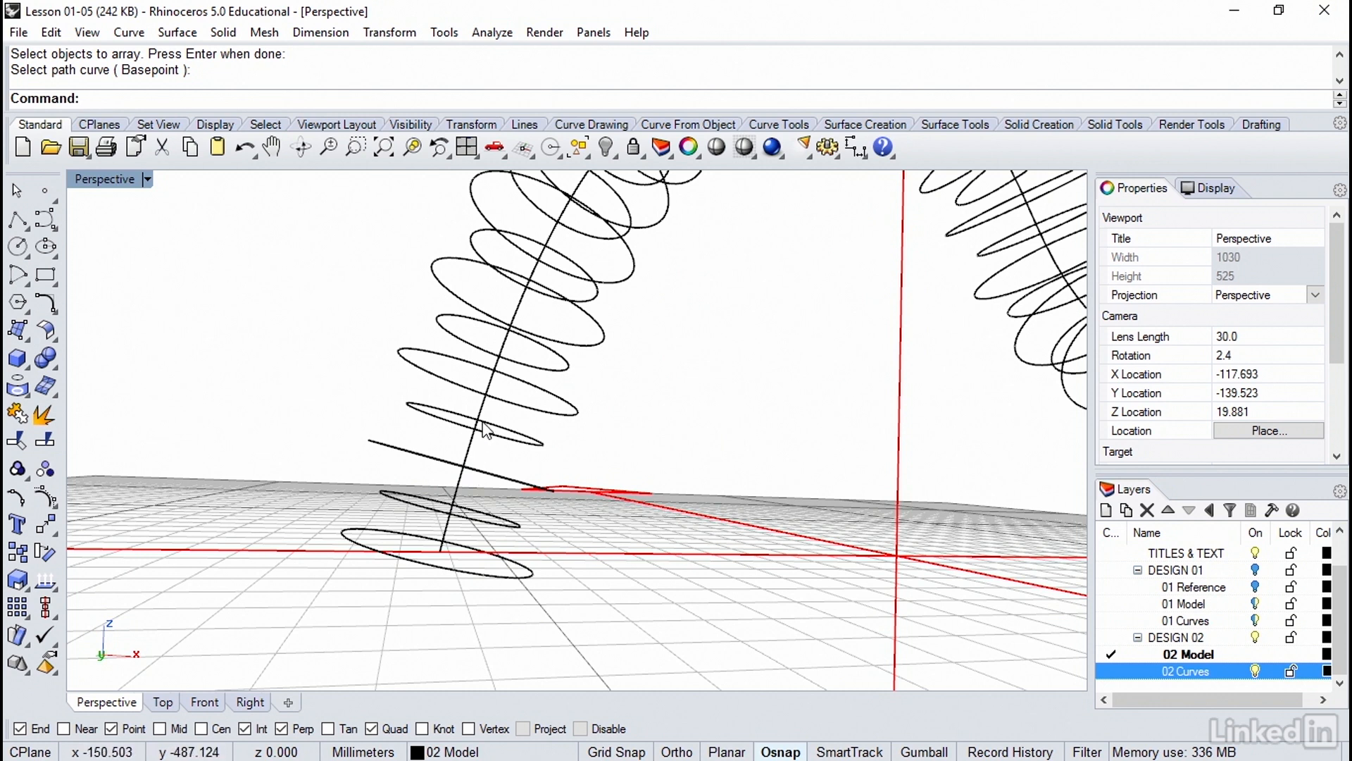
mouse_move(496, 410)
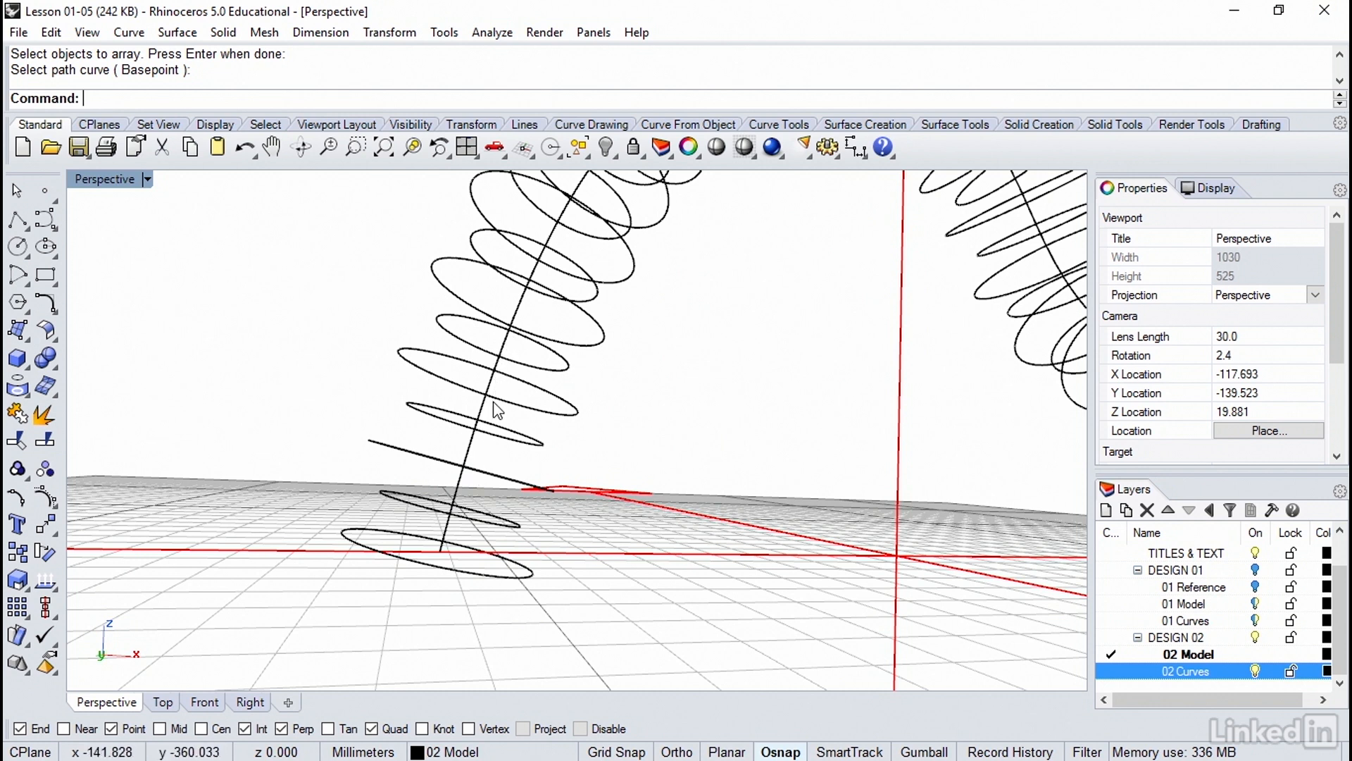
mouse_move(573, 535)
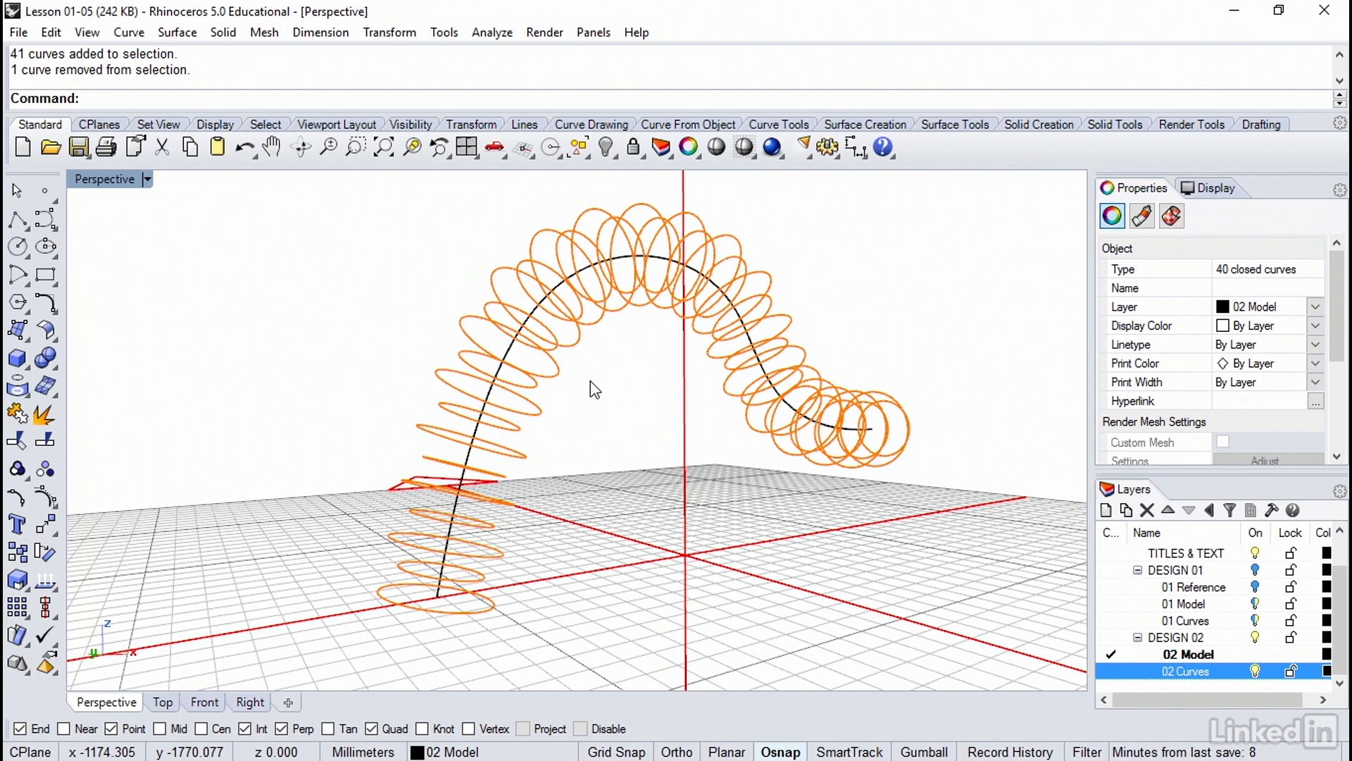
Step: Open the Surface menu with the 40 circles selected
click(177, 32)
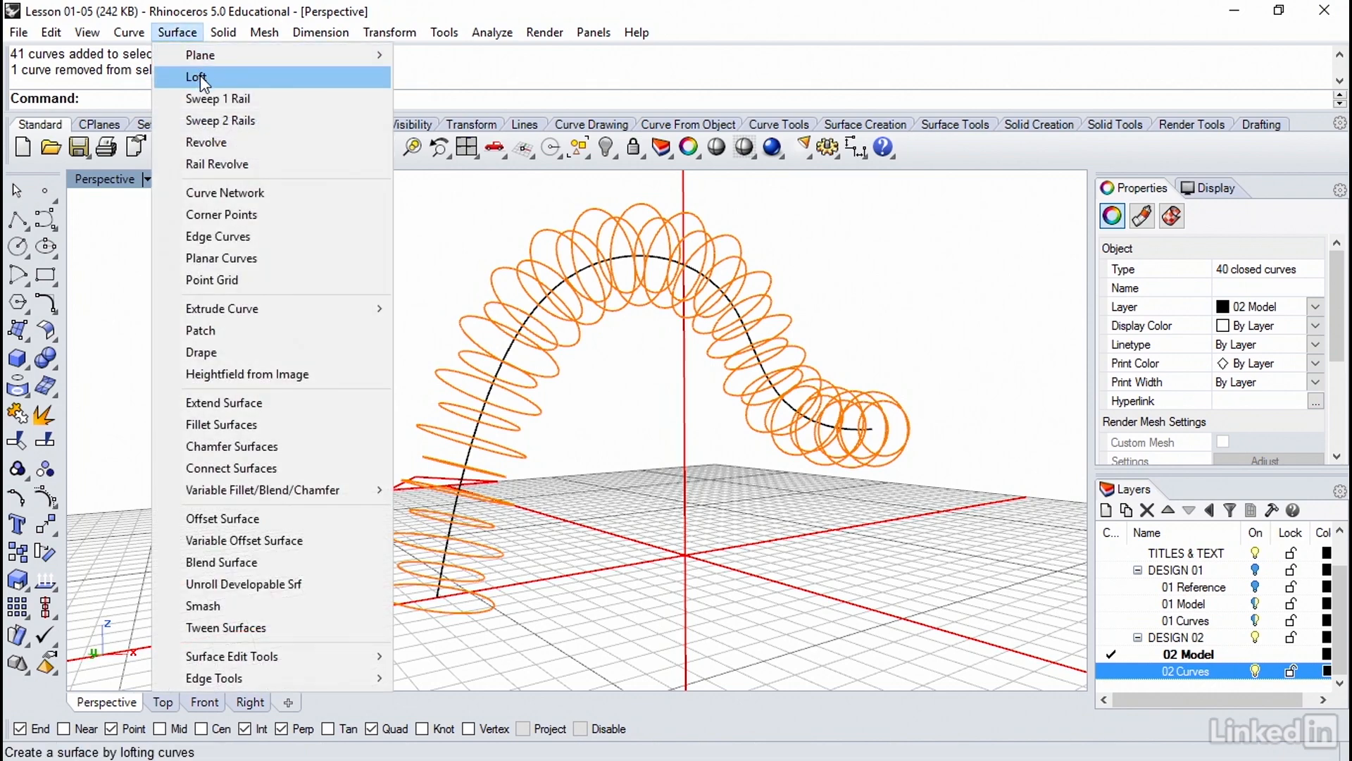
Step: Start a loft through the 40 circles and review their seam arrows
click(196, 77)
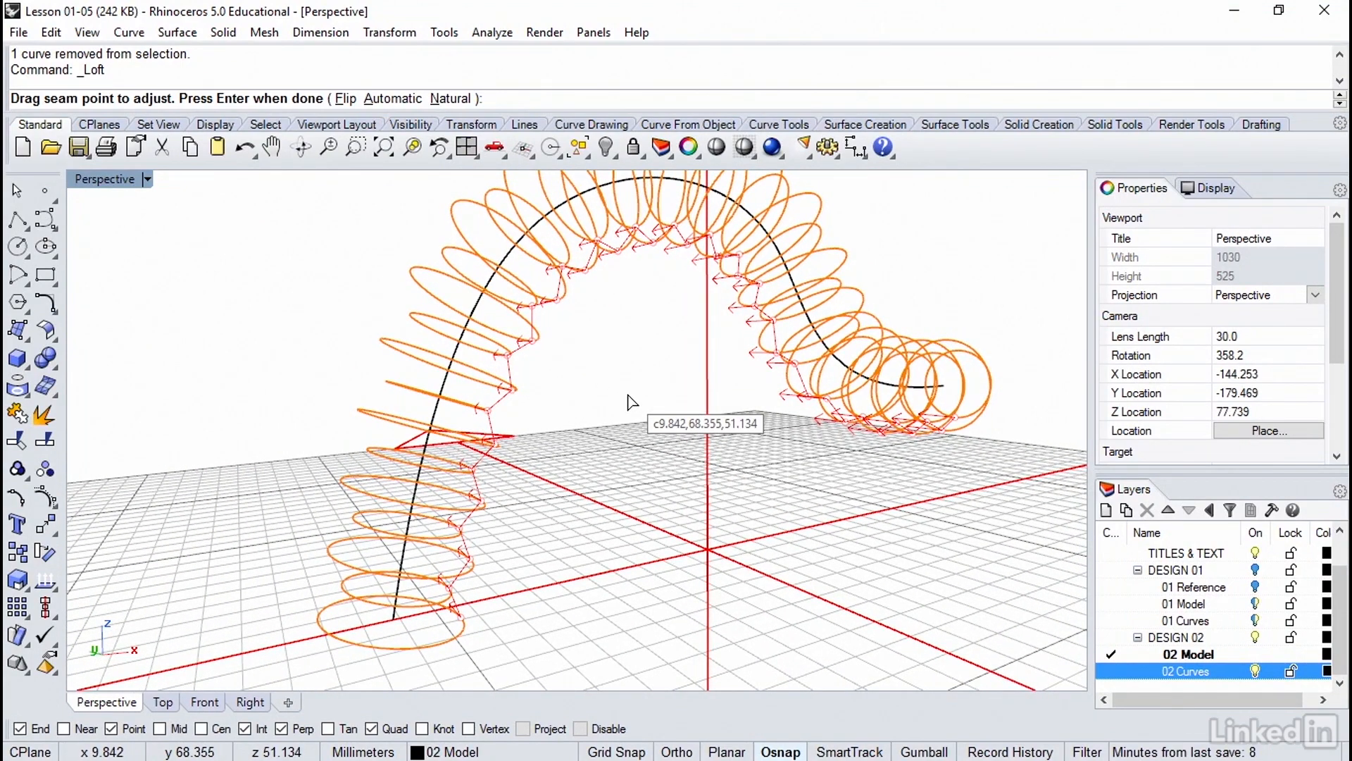
mouse_move(623, 399)
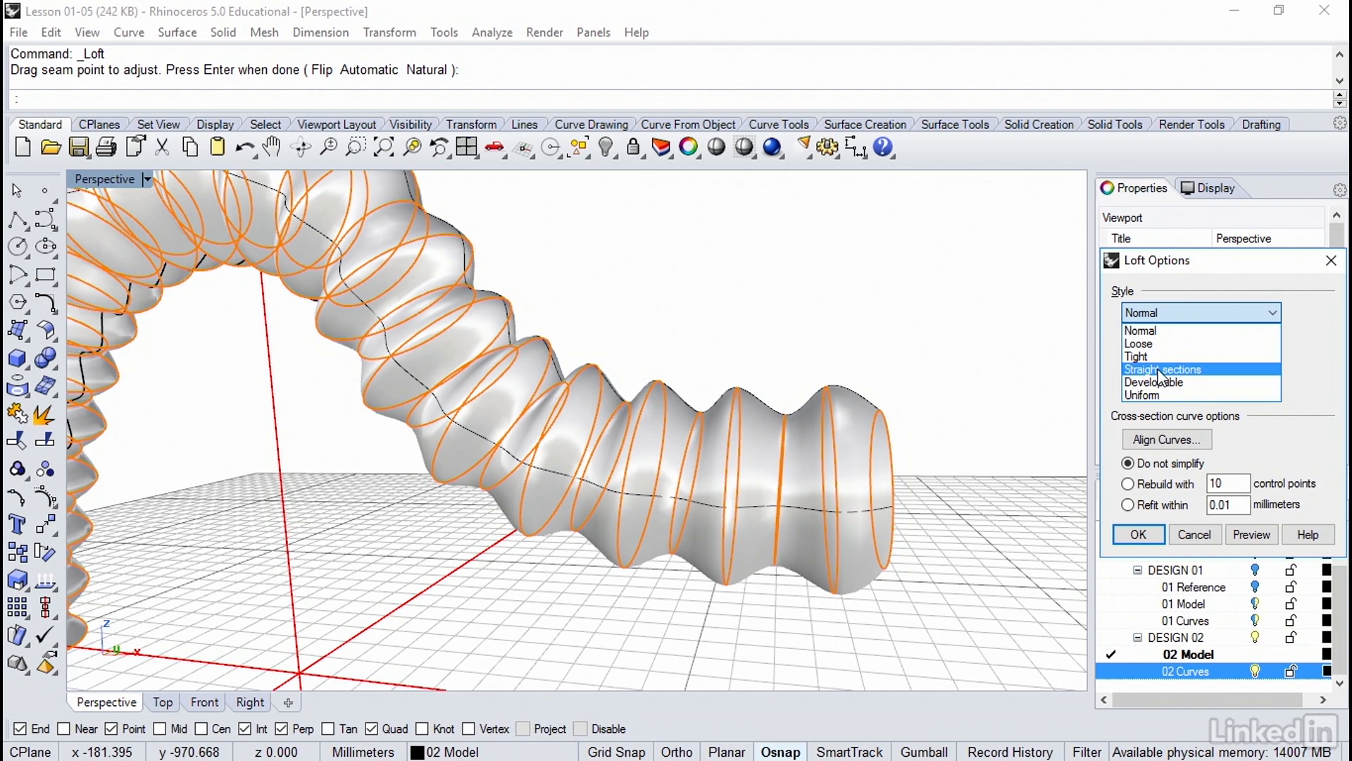
Step: Preview Straight sections, then create the loft with Normal style for a smooth duct
click(1161, 369)
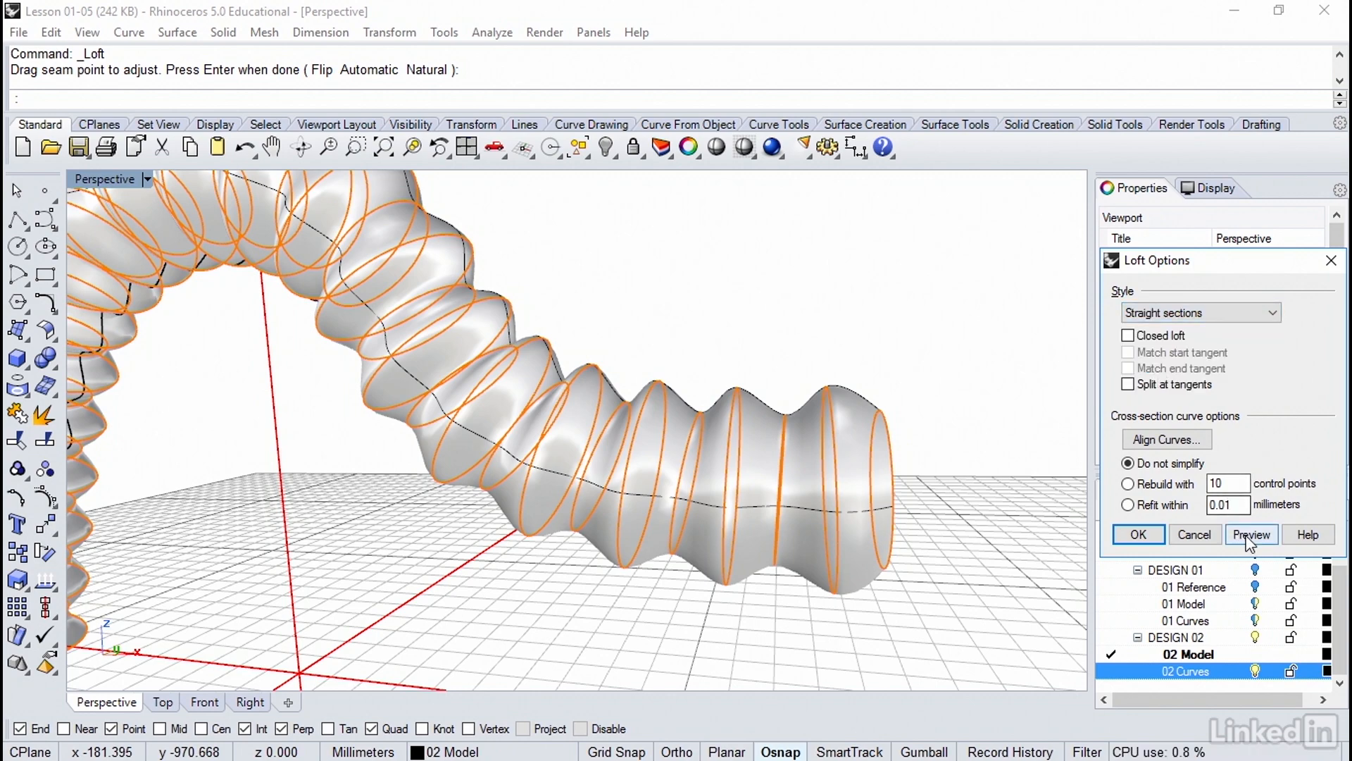
click(1251, 534)
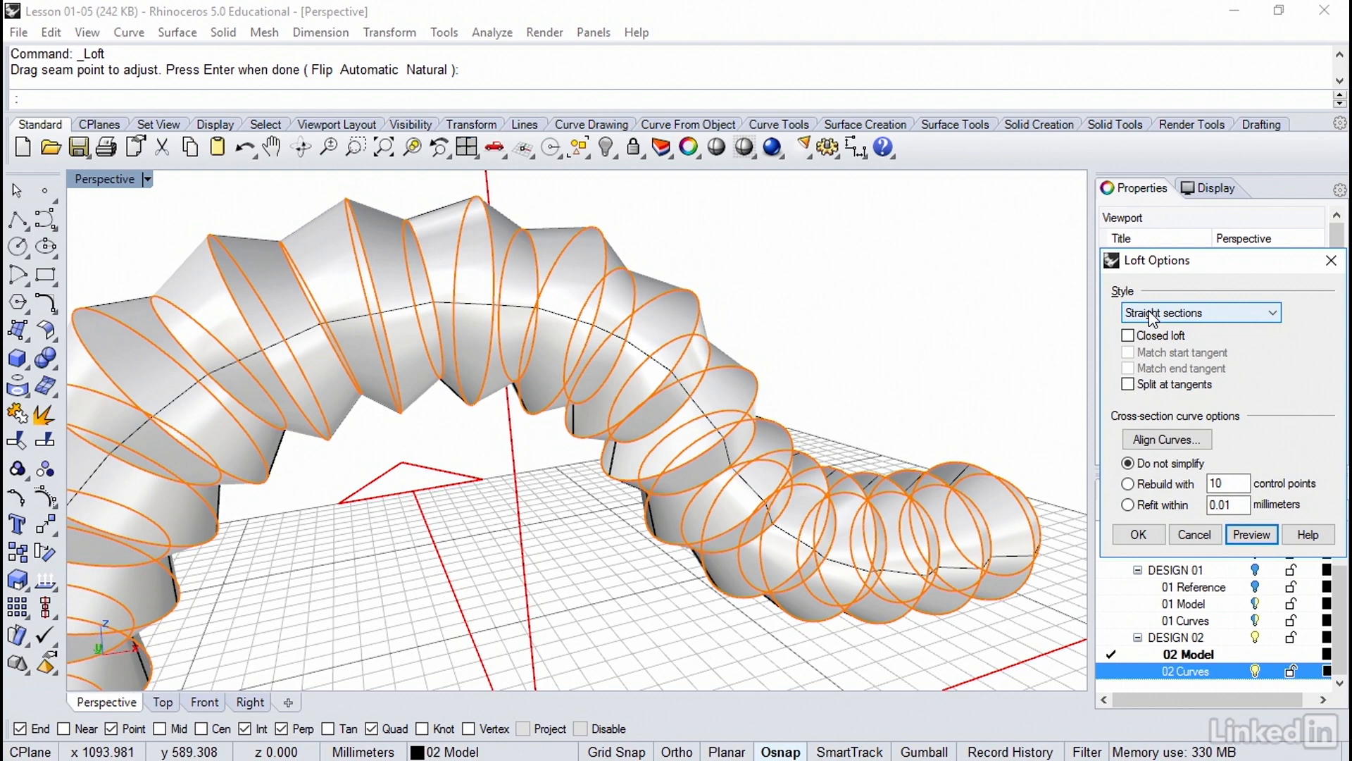
click(1197, 312)
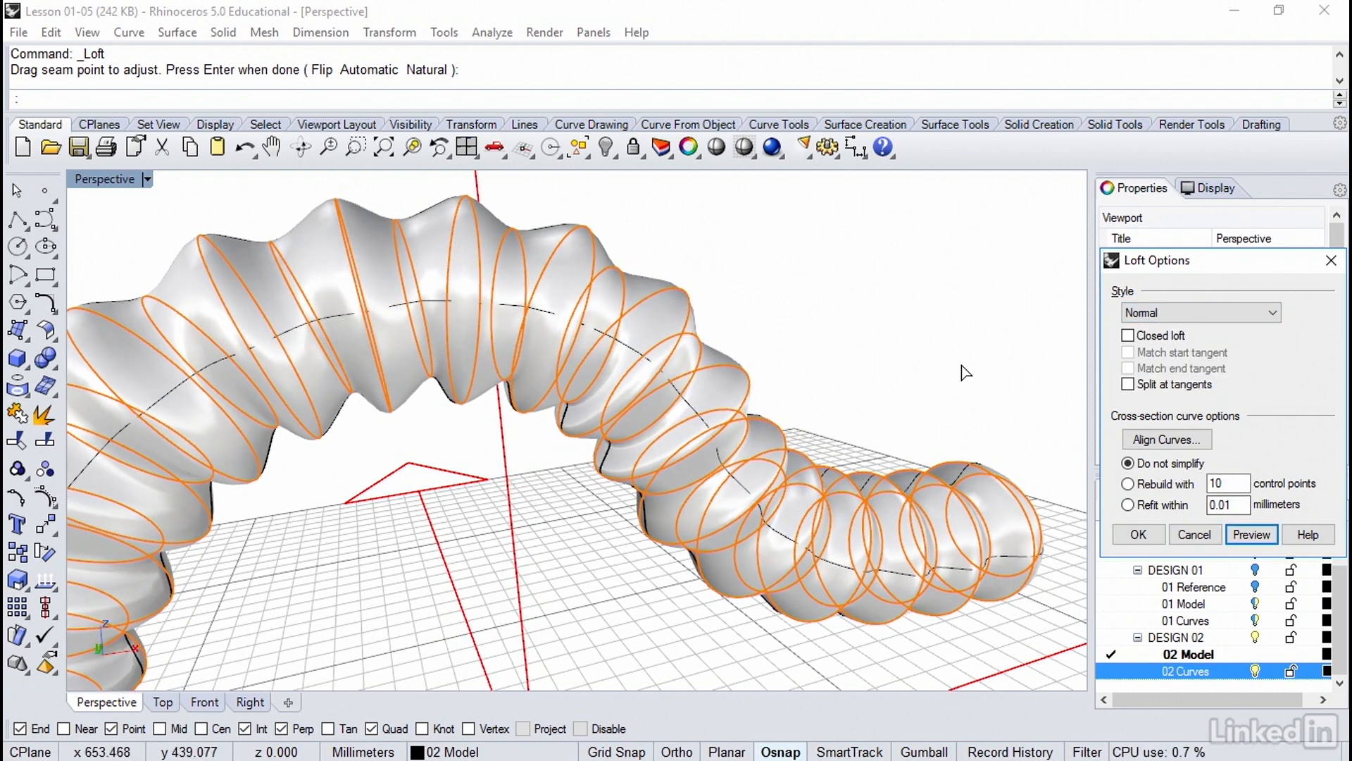
click(1137, 534)
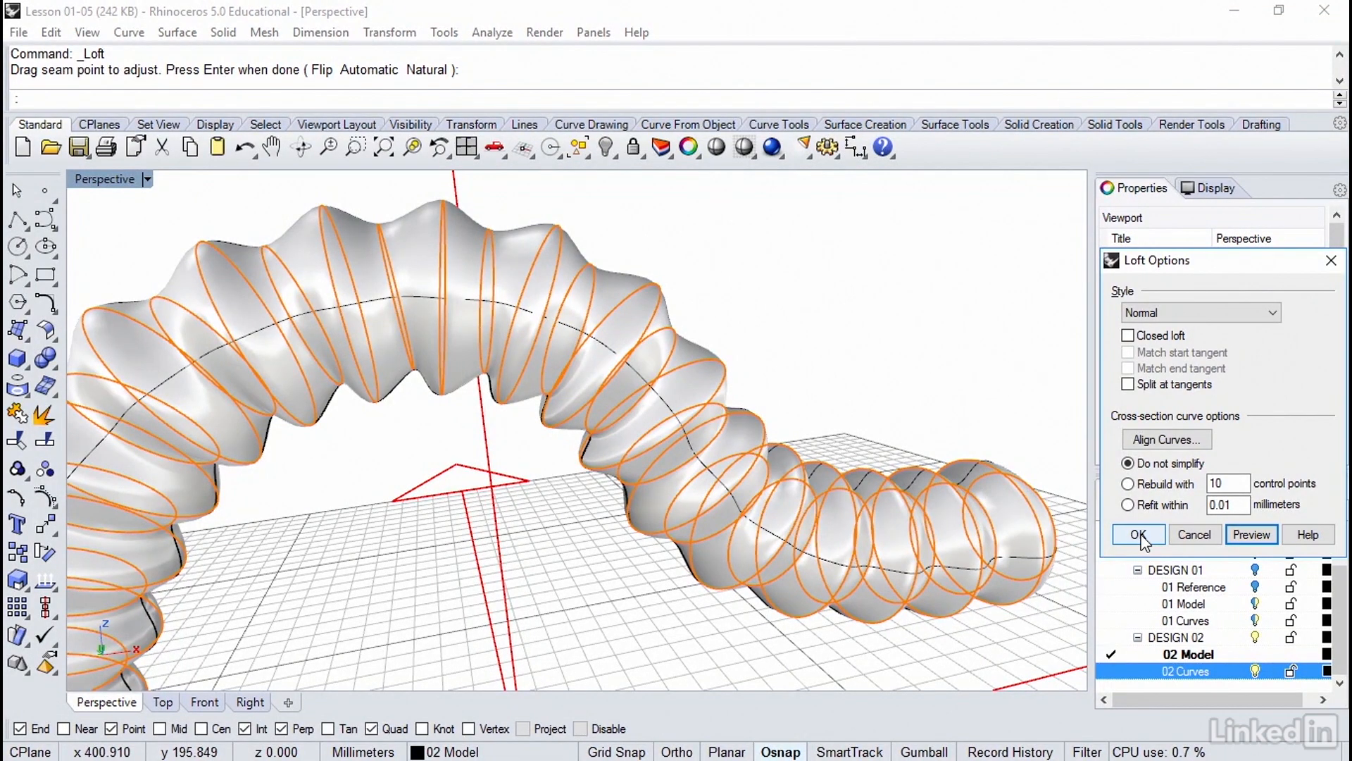
click(1138, 535)
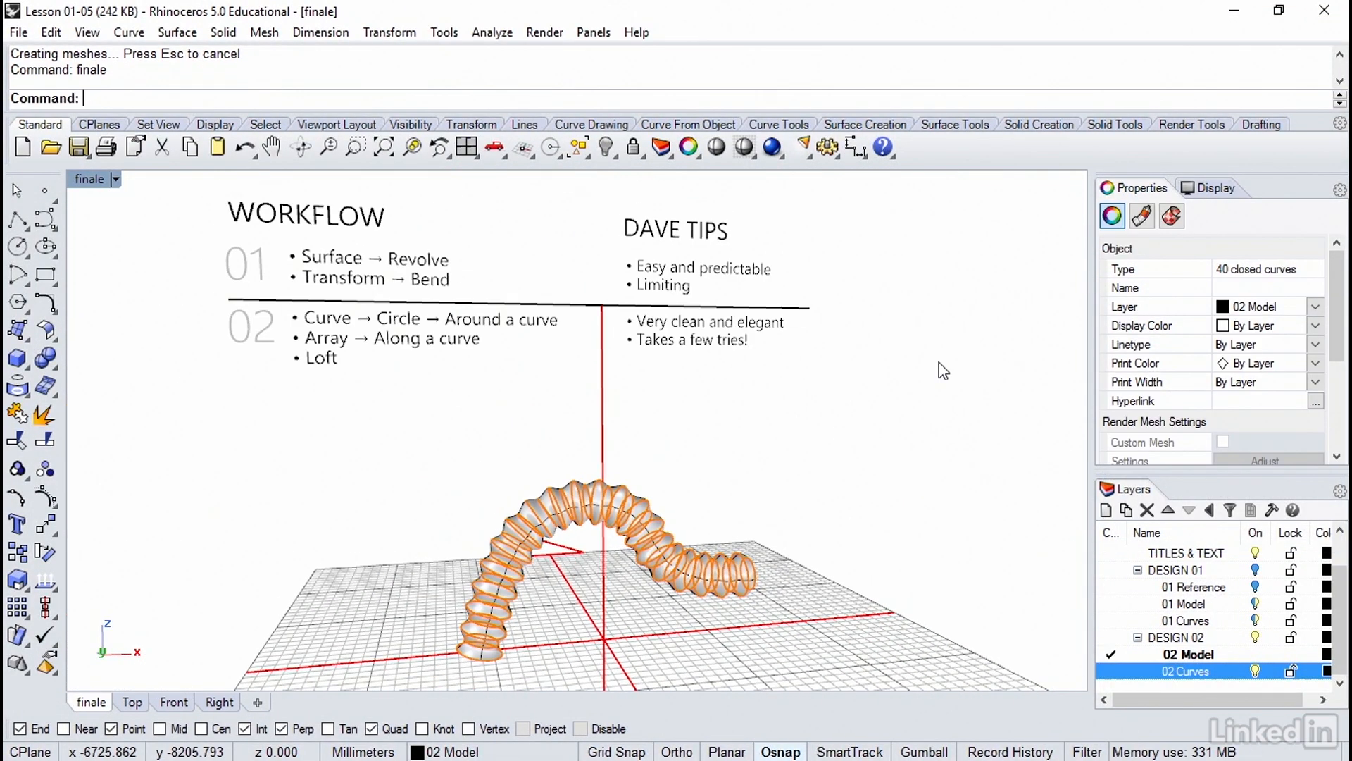